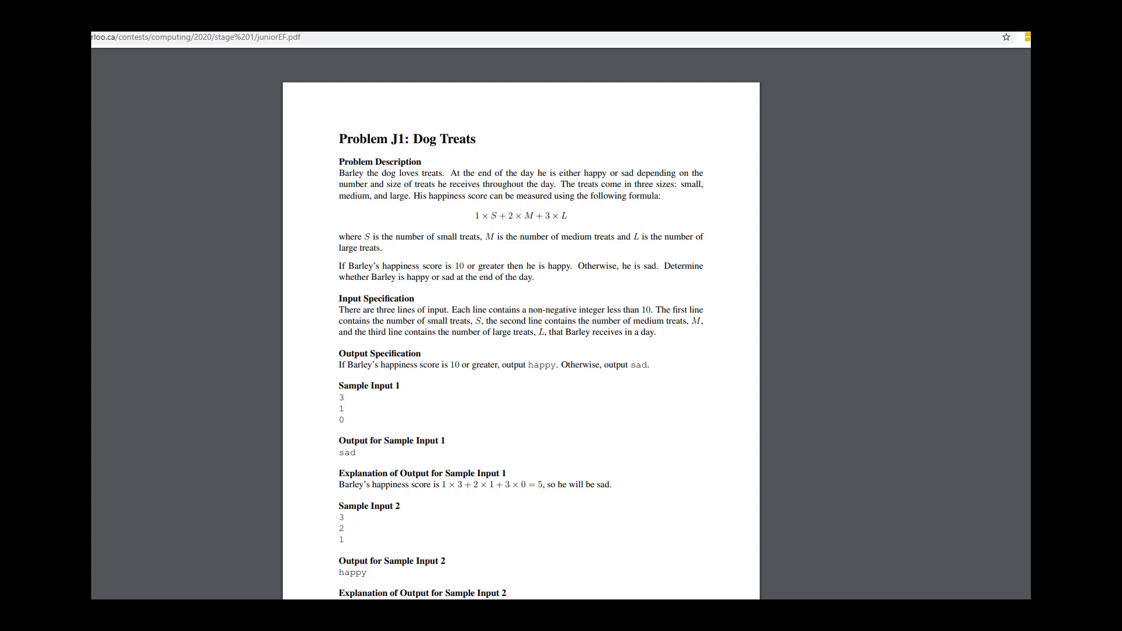
mouse_move(371, 422)
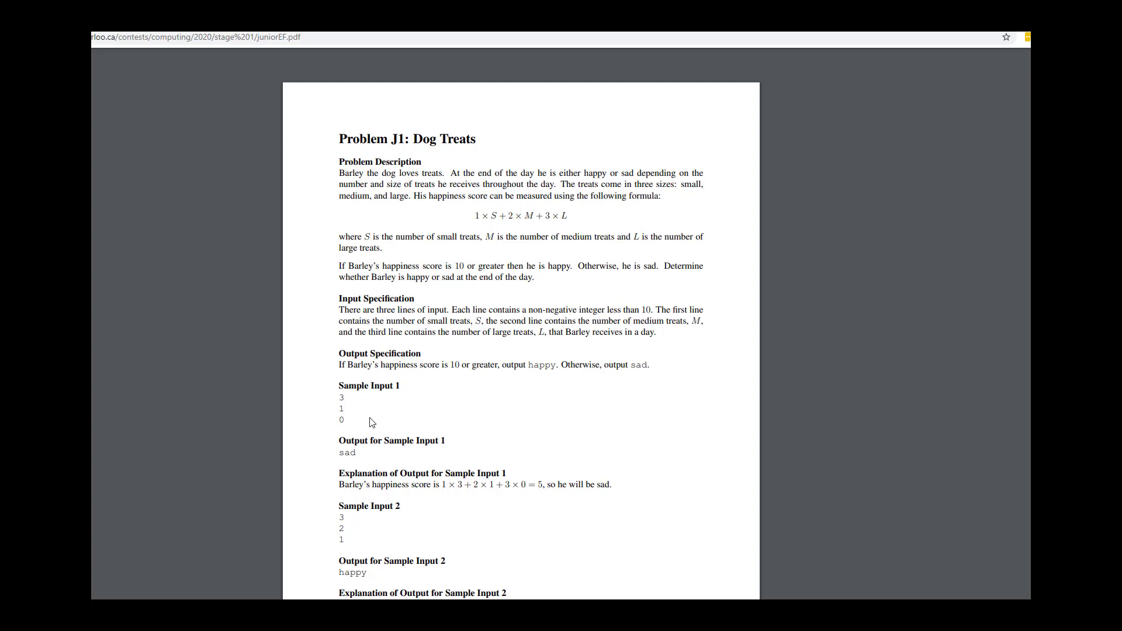
mouse_move(404, 394)
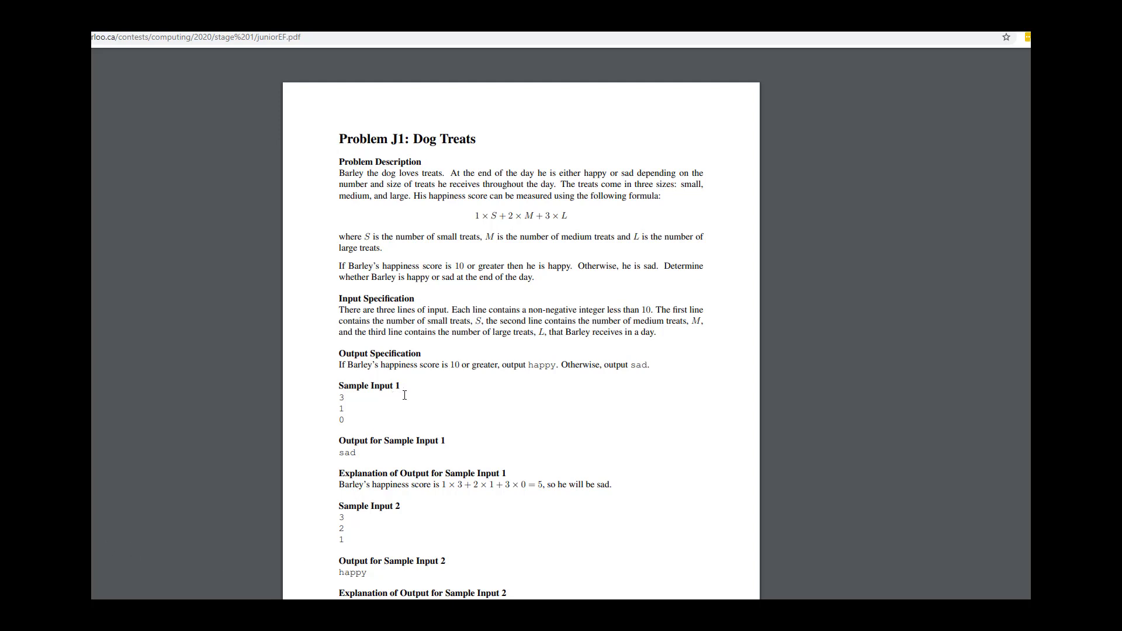
mouse_move(460, 337)
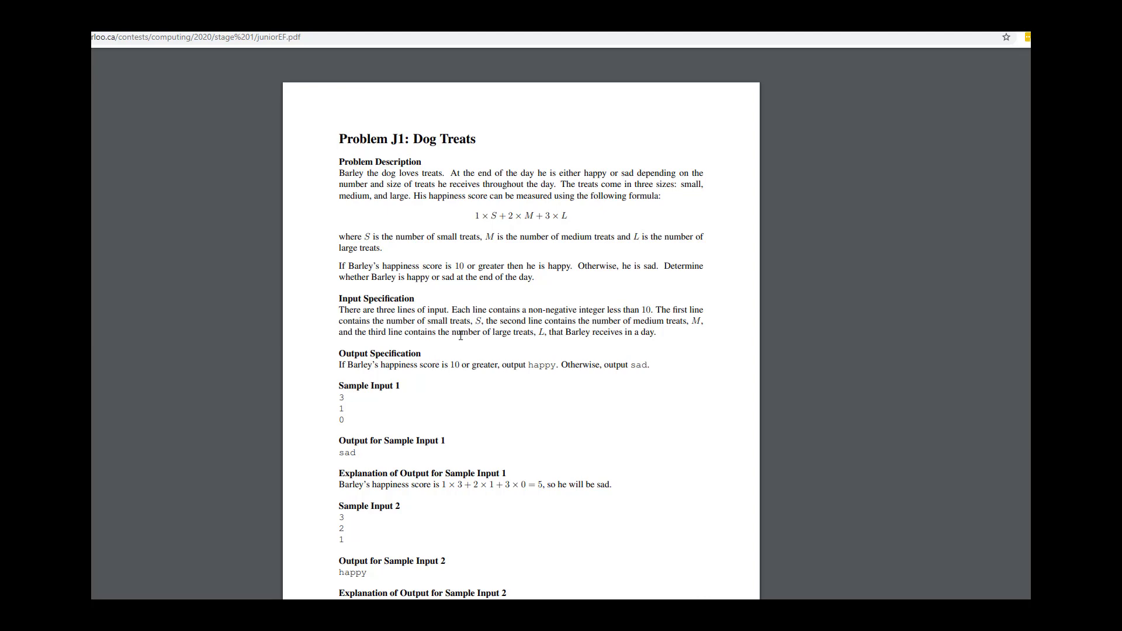
mouse_move(461, 322)
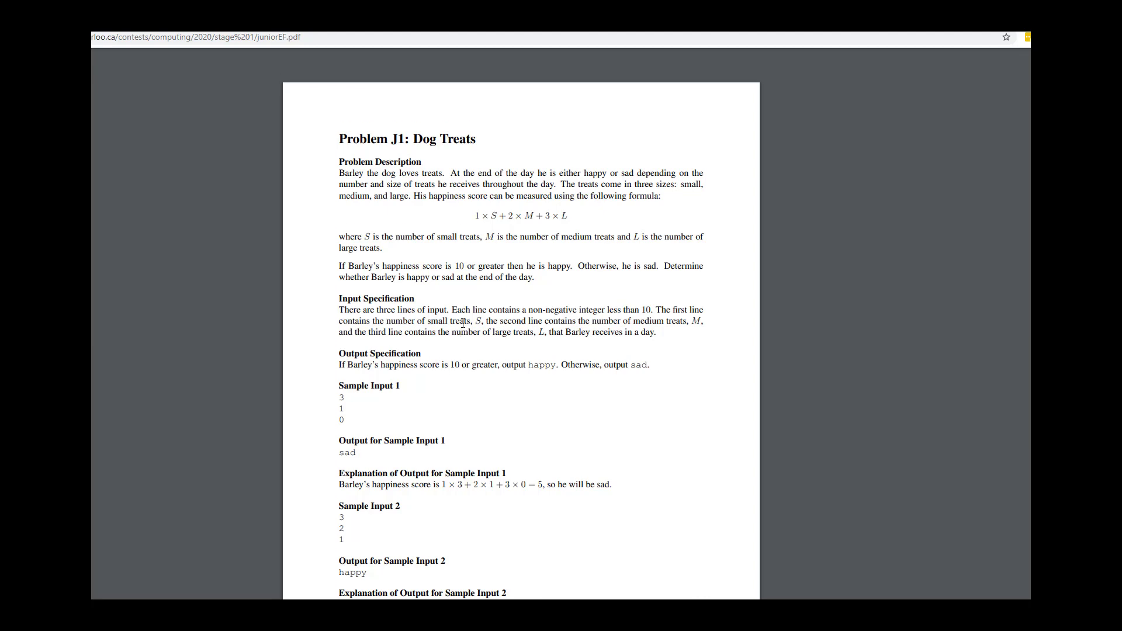
- Remove the stray character and declare 'int small, medium, large;' inside main
scroll("down", 3)
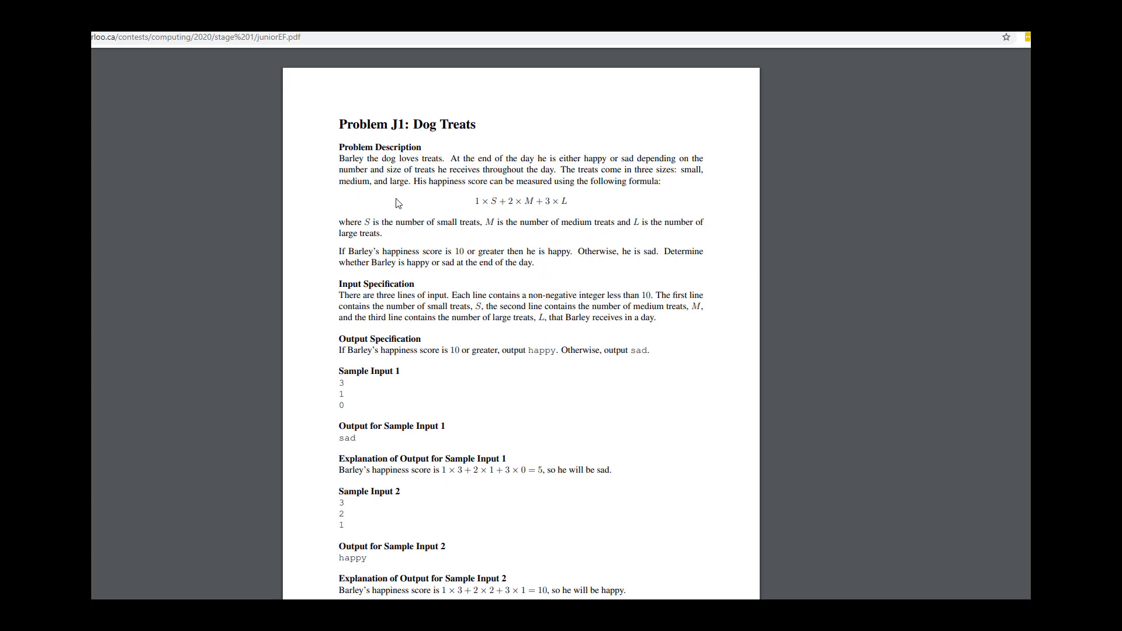
mouse_move(504, 203)
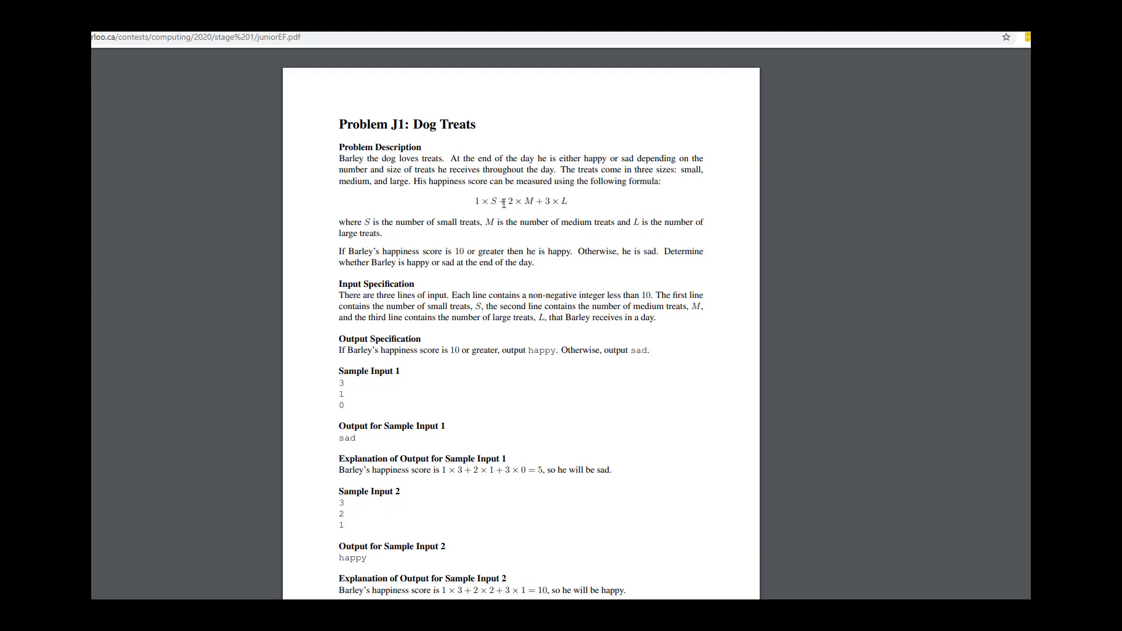
mouse_move(483, 188)
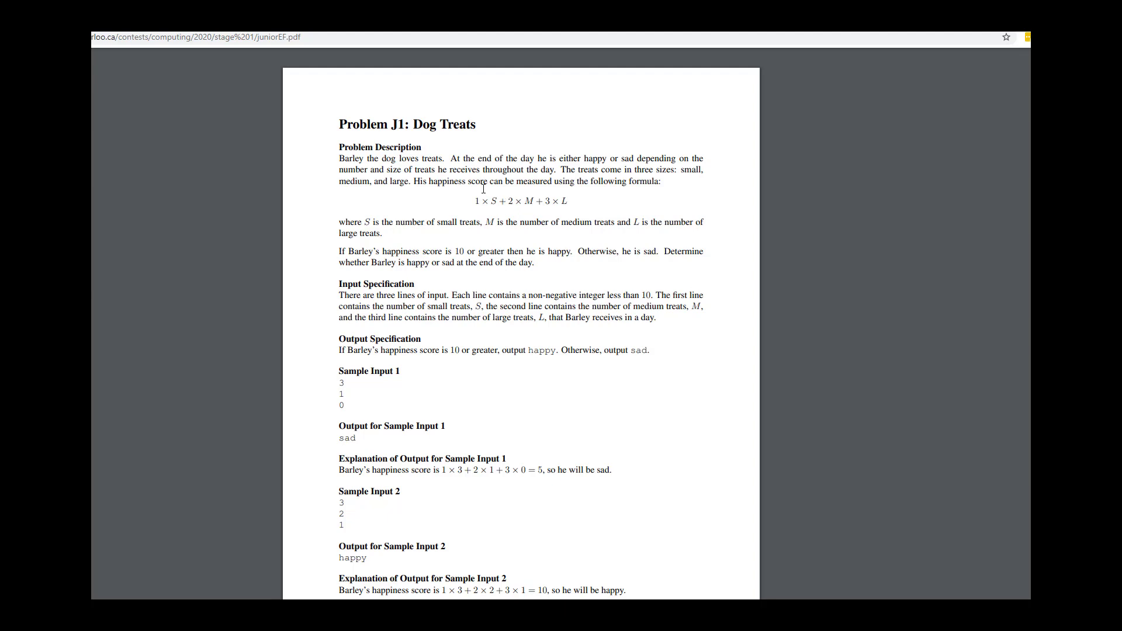
mouse_move(457, 252)
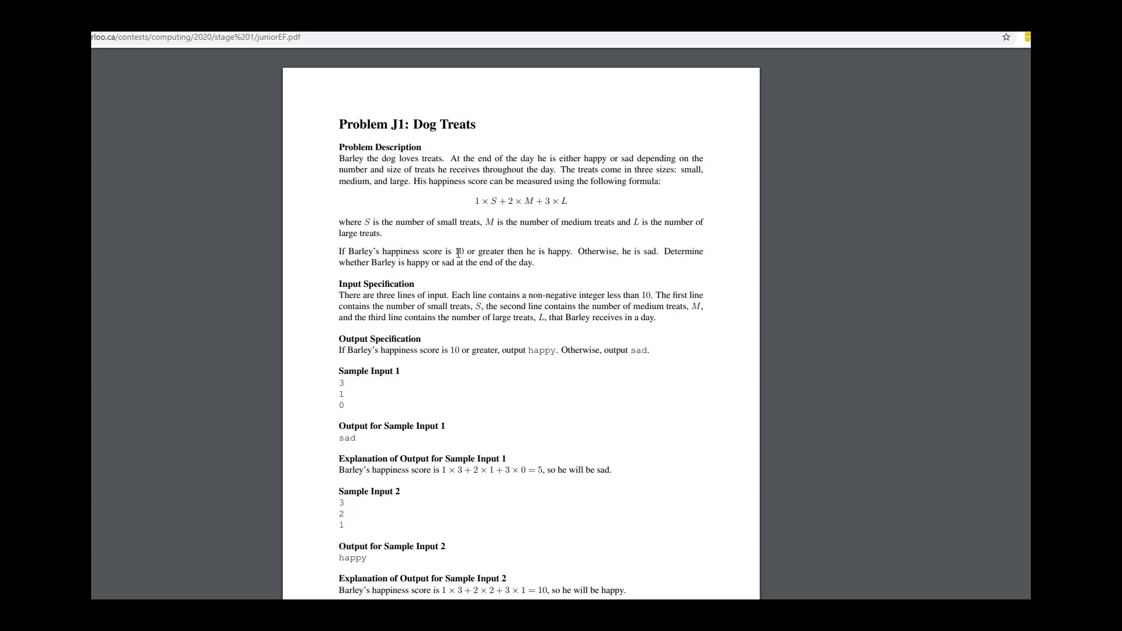
mouse_move(635, 260)
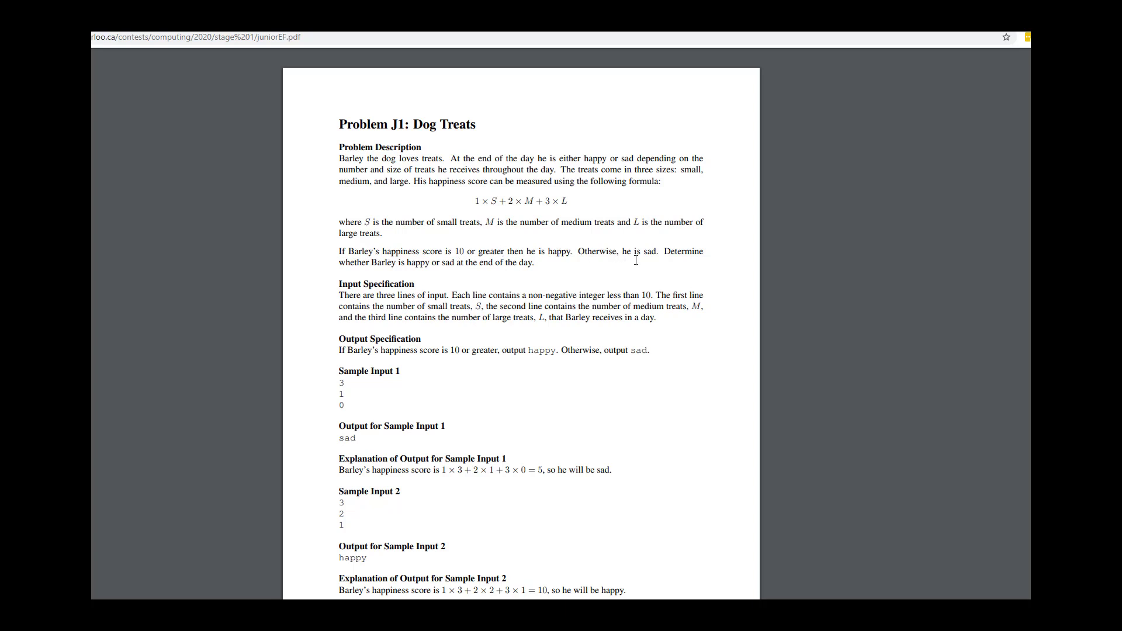
mouse_move(402, 265)
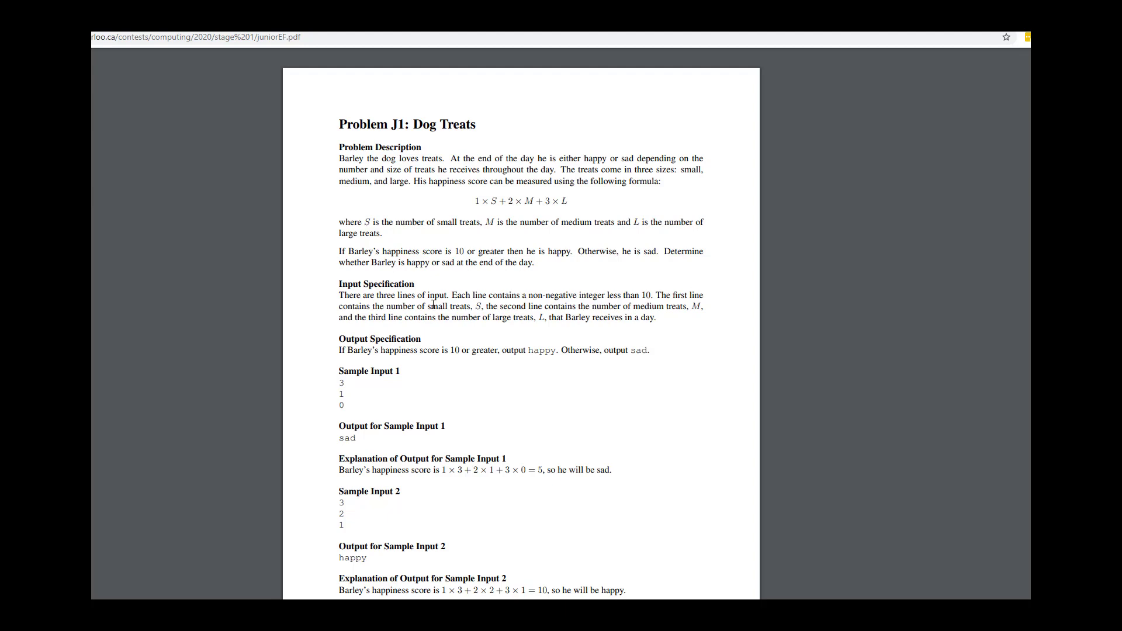
mouse_move(442, 292)
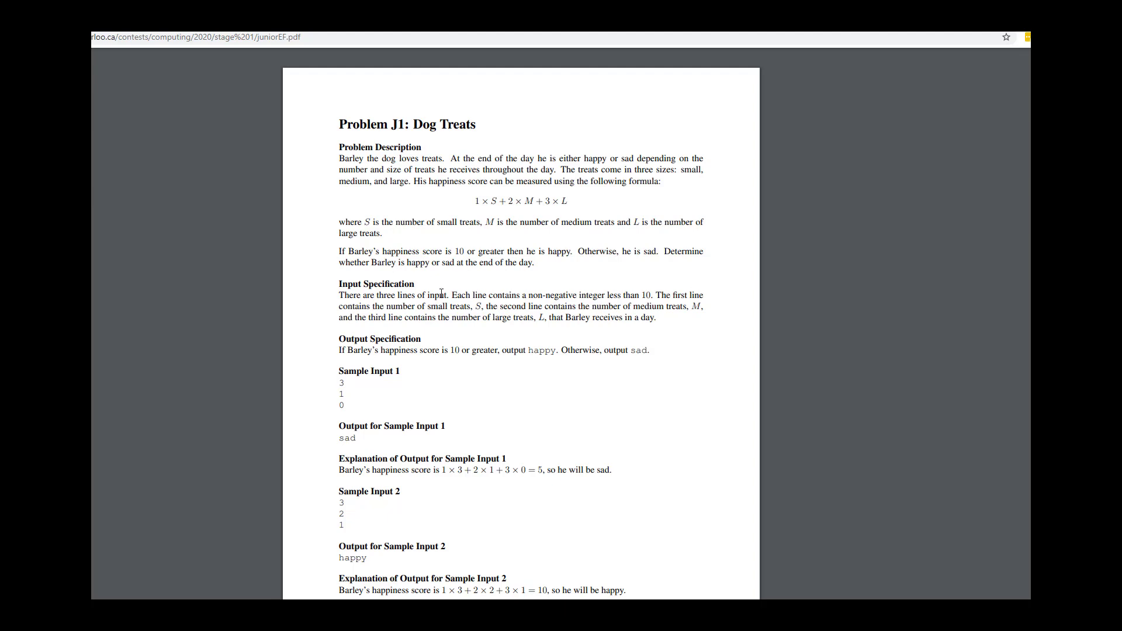
mouse_move(463, 344)
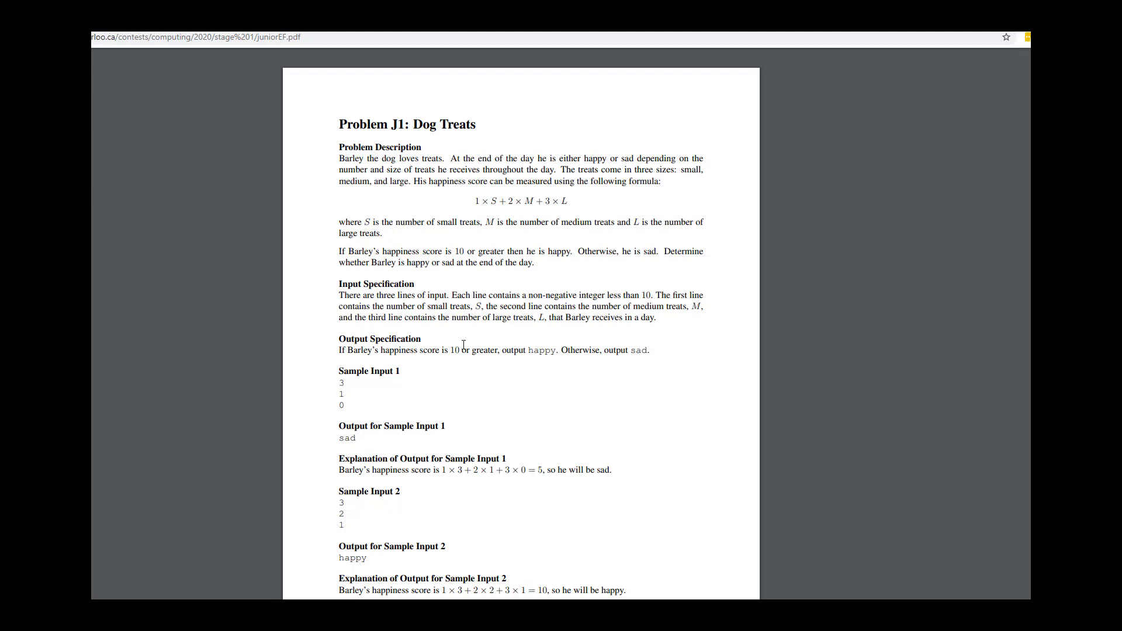
mouse_move(498, 99)
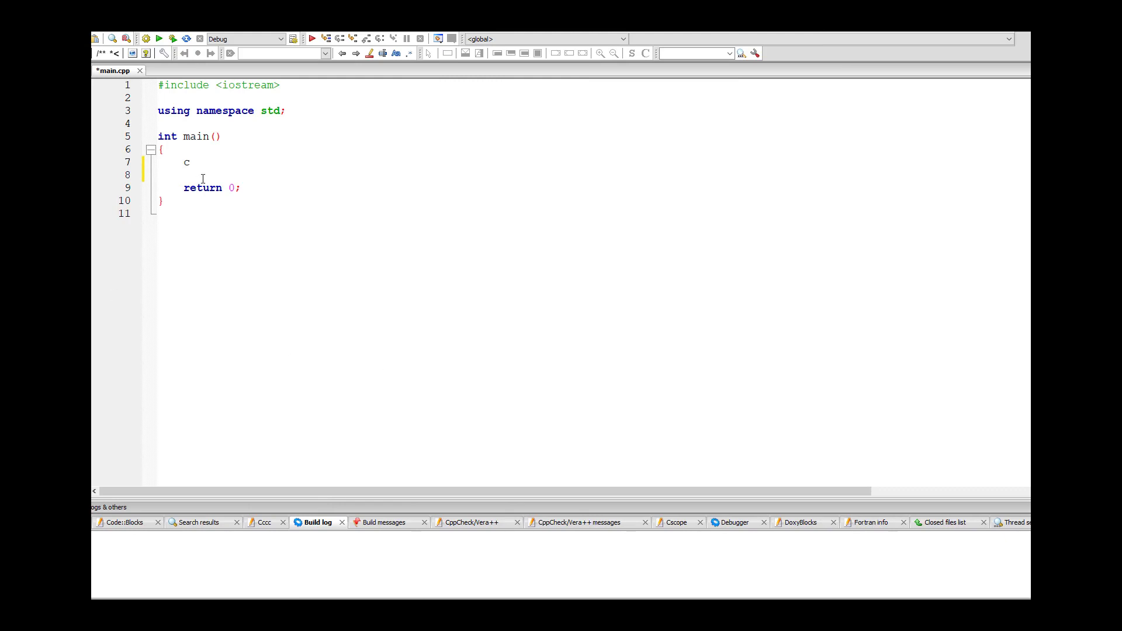
key("Backspace")
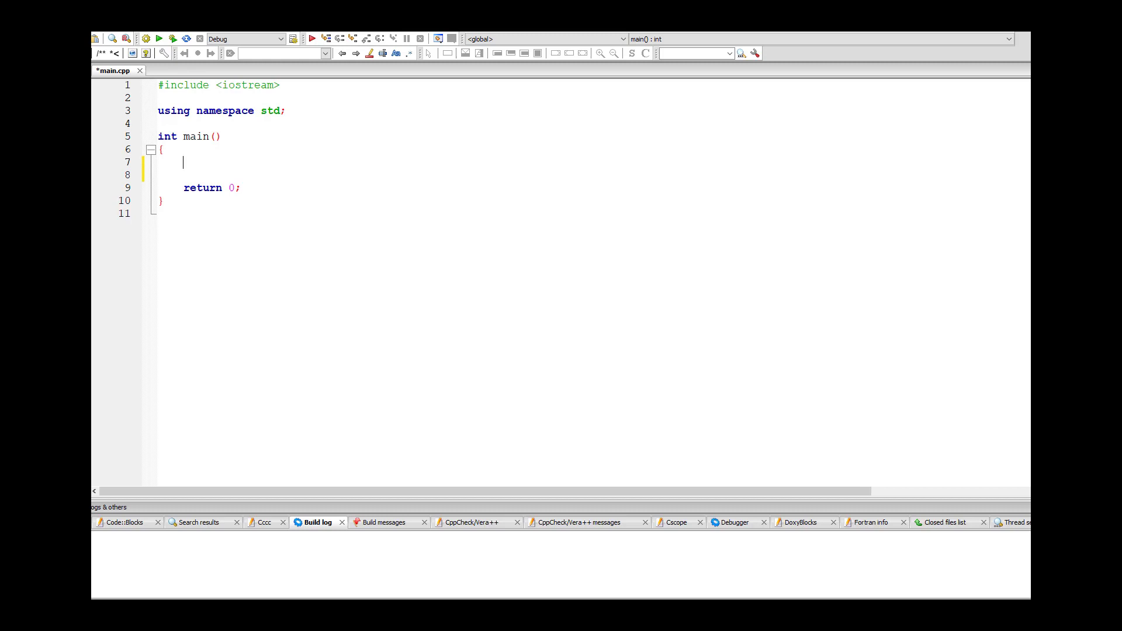
type("int")
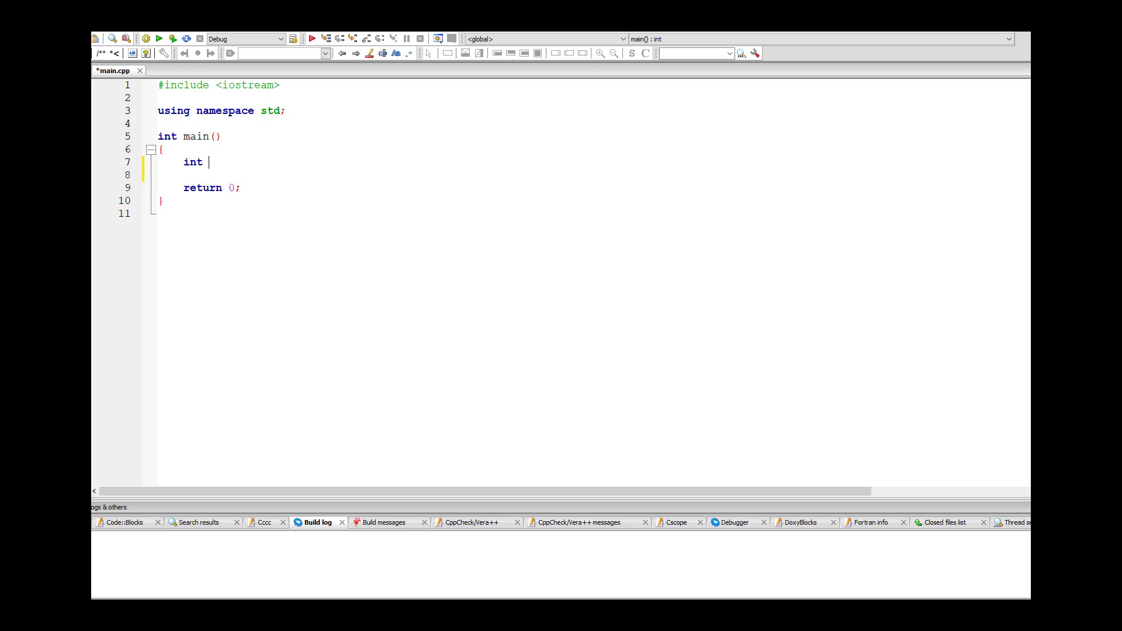
type("small,")
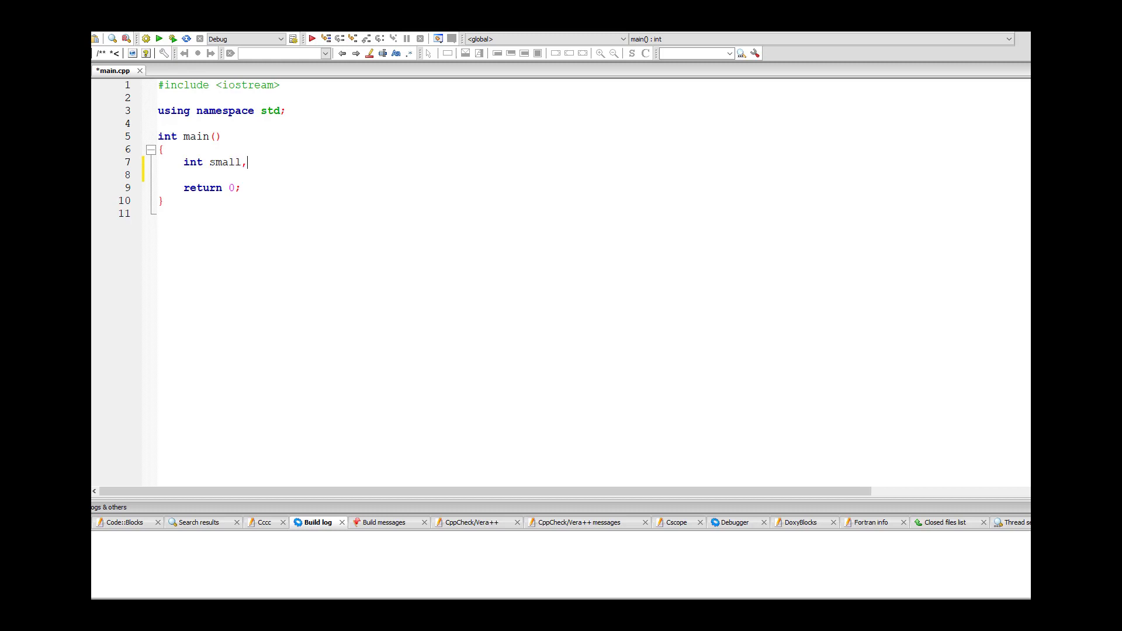
type("medium, lar")
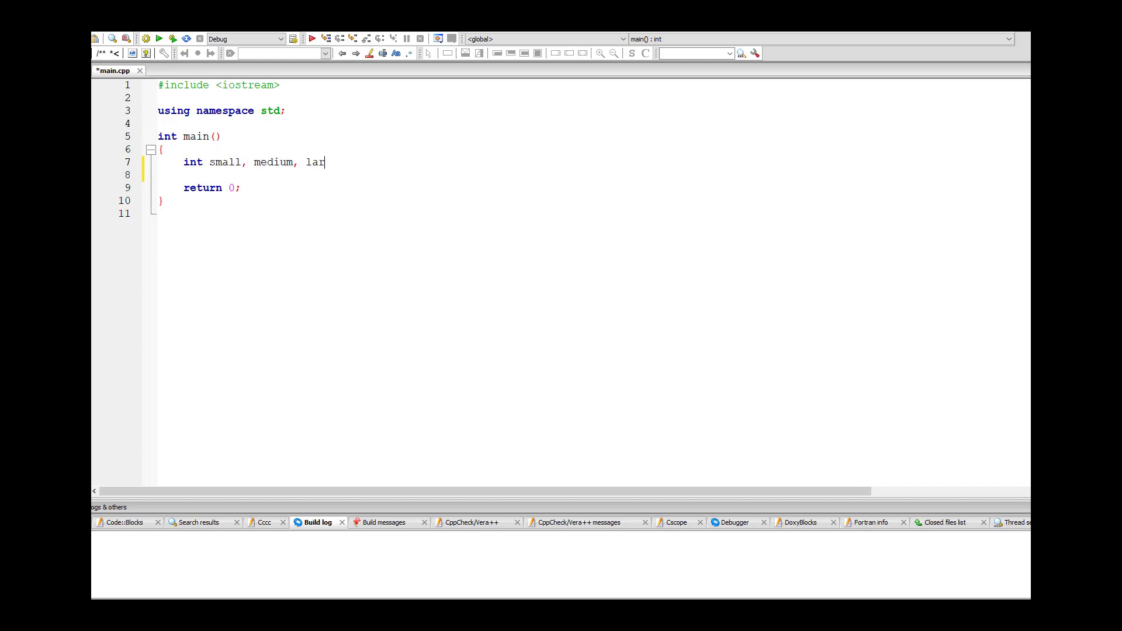
type("ge;")
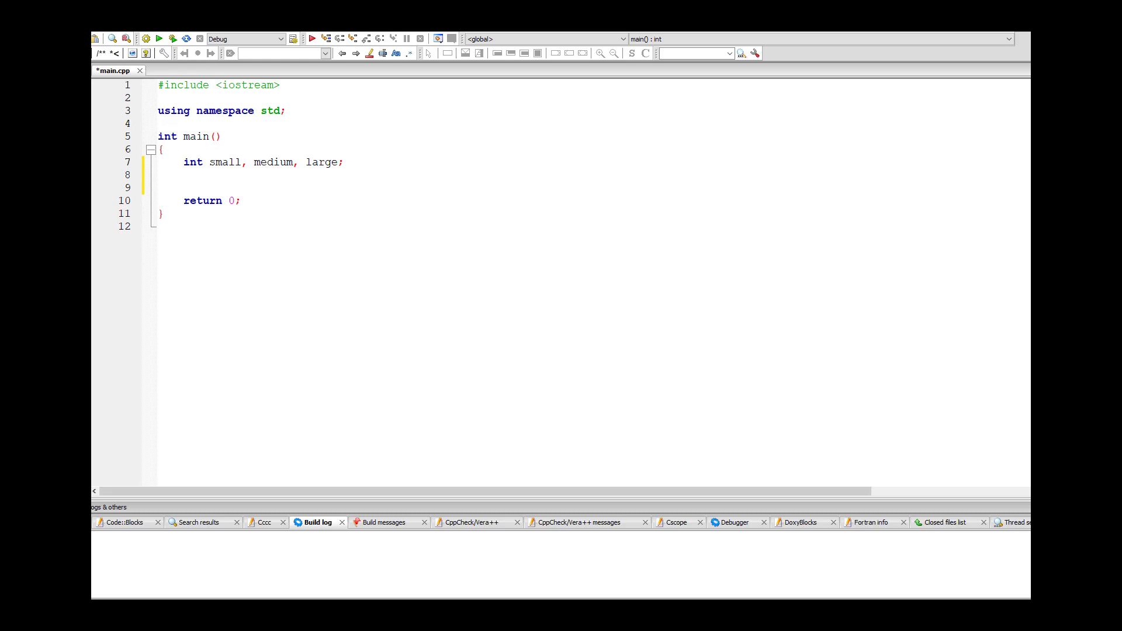
- Give small, medium and large initial values of 0 in the declaration
left_click(188, 162)
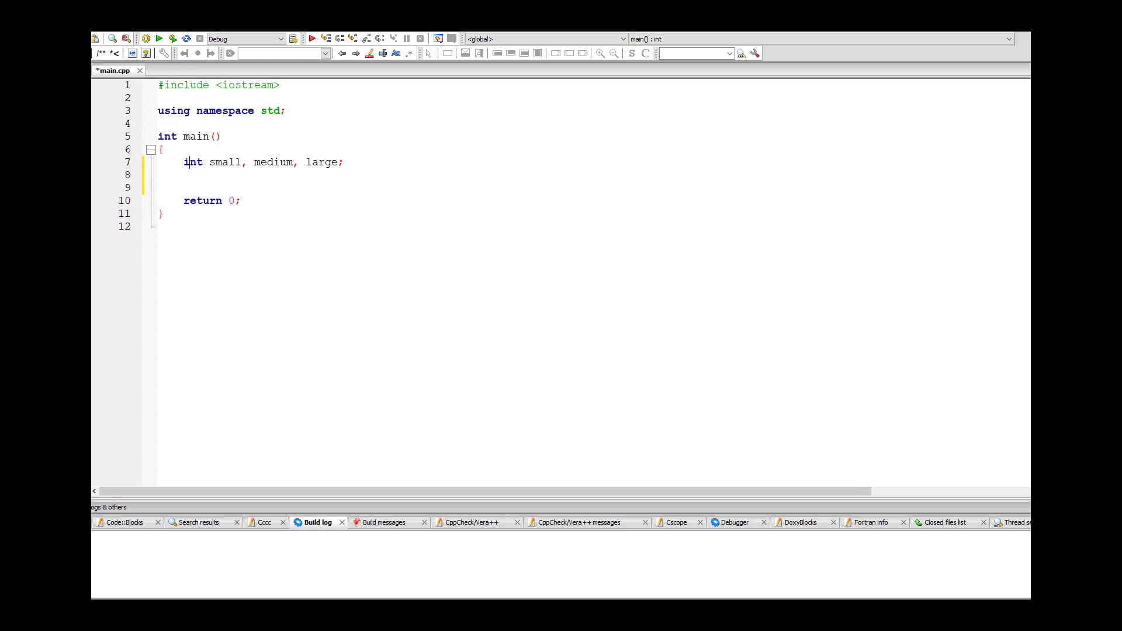
type("=0")
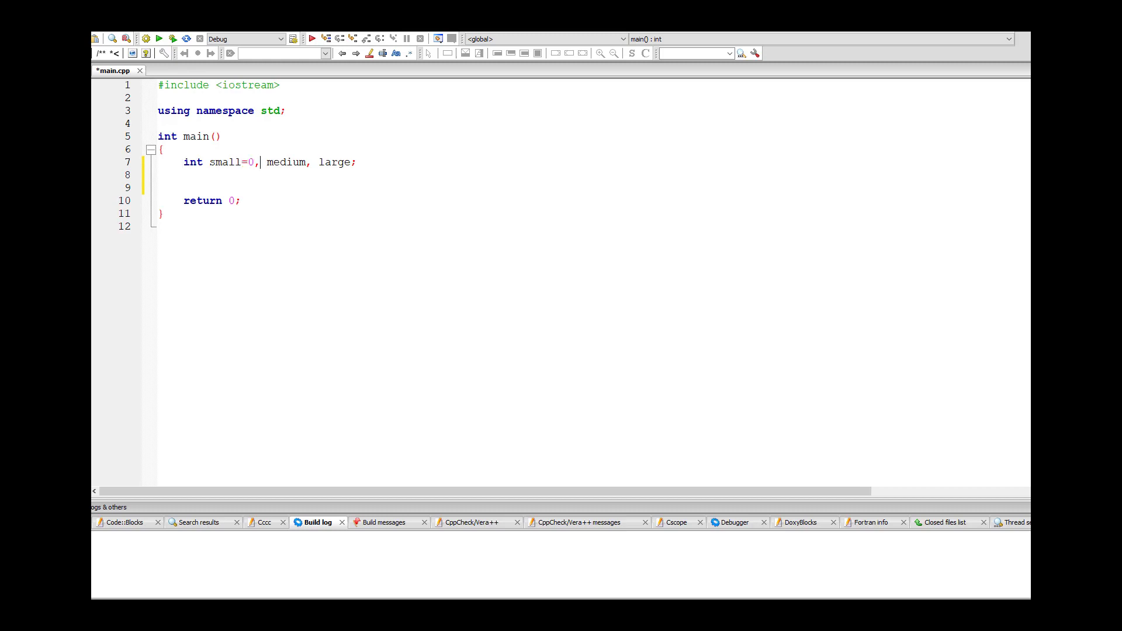
type("=0")
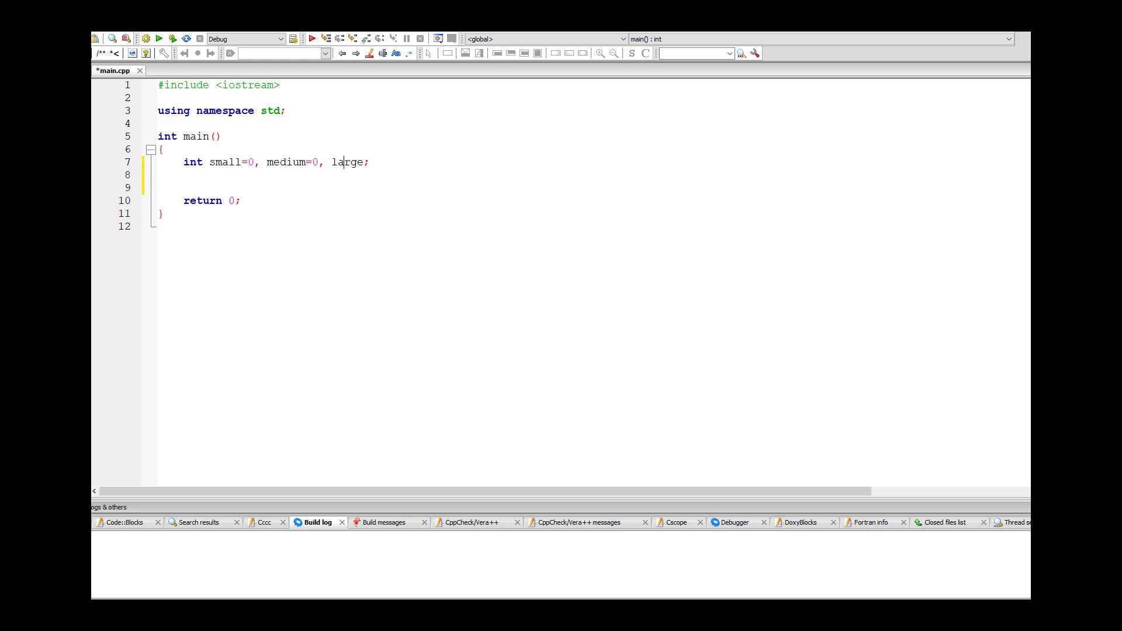
type("=0")
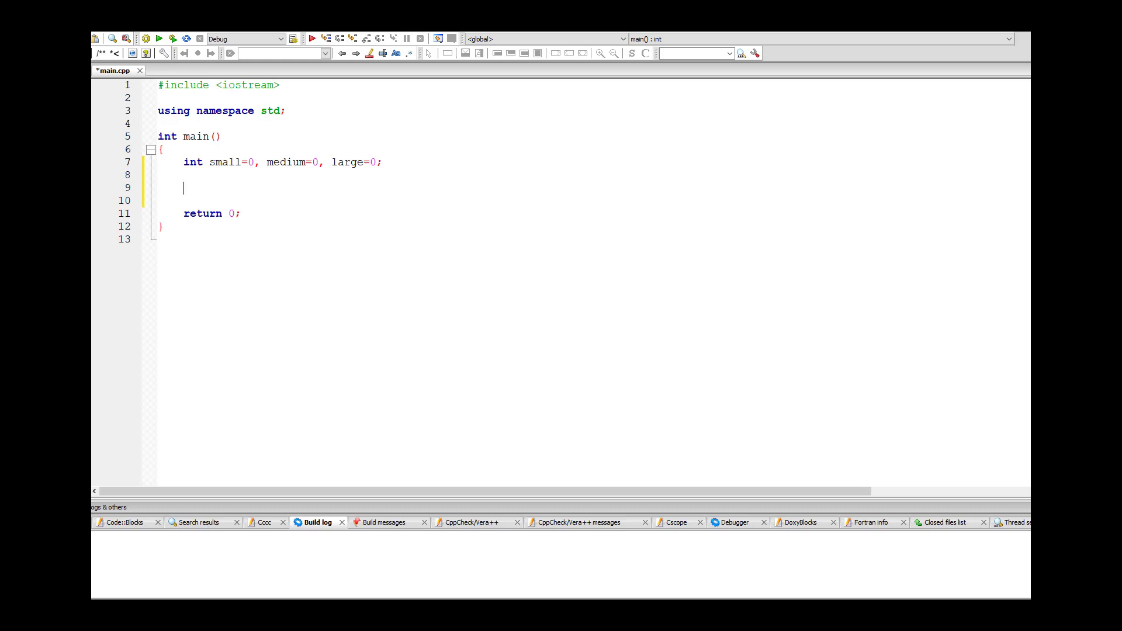
- Read small, medium and large from cin, leaving a blank line before return 0
type("cin >> small;")
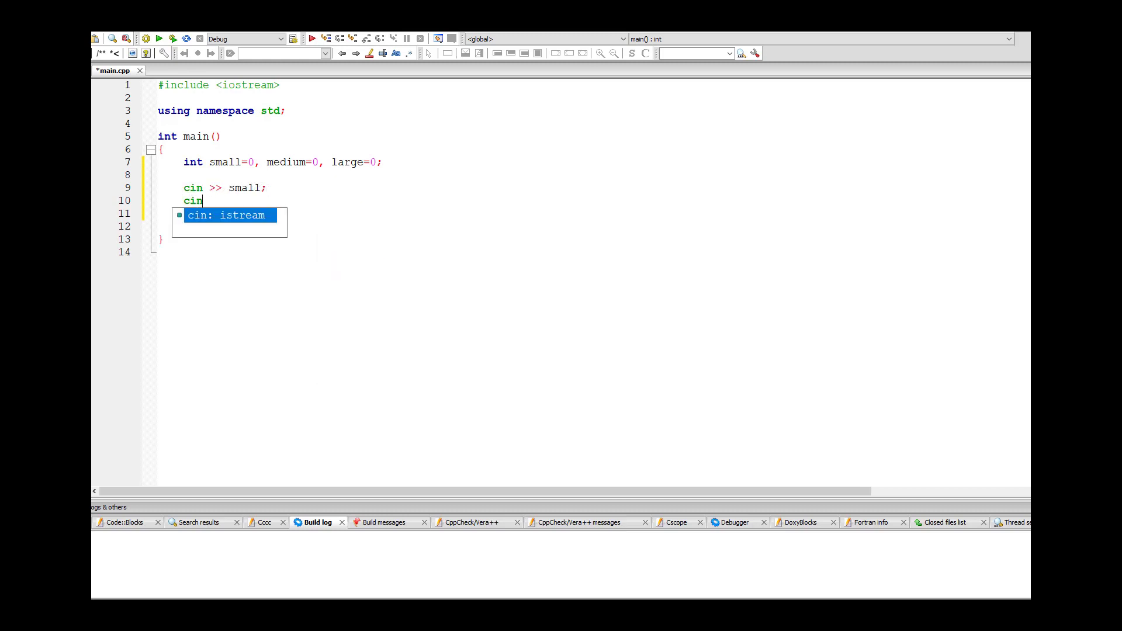
type(">> medium;")
type("ci")
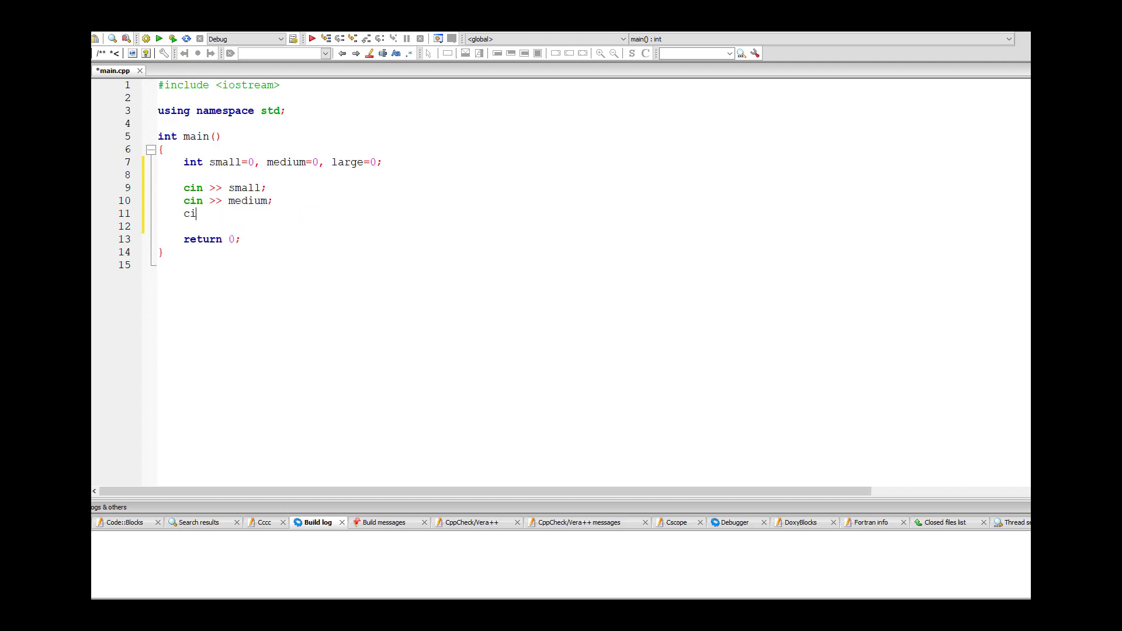
type("n >> la")
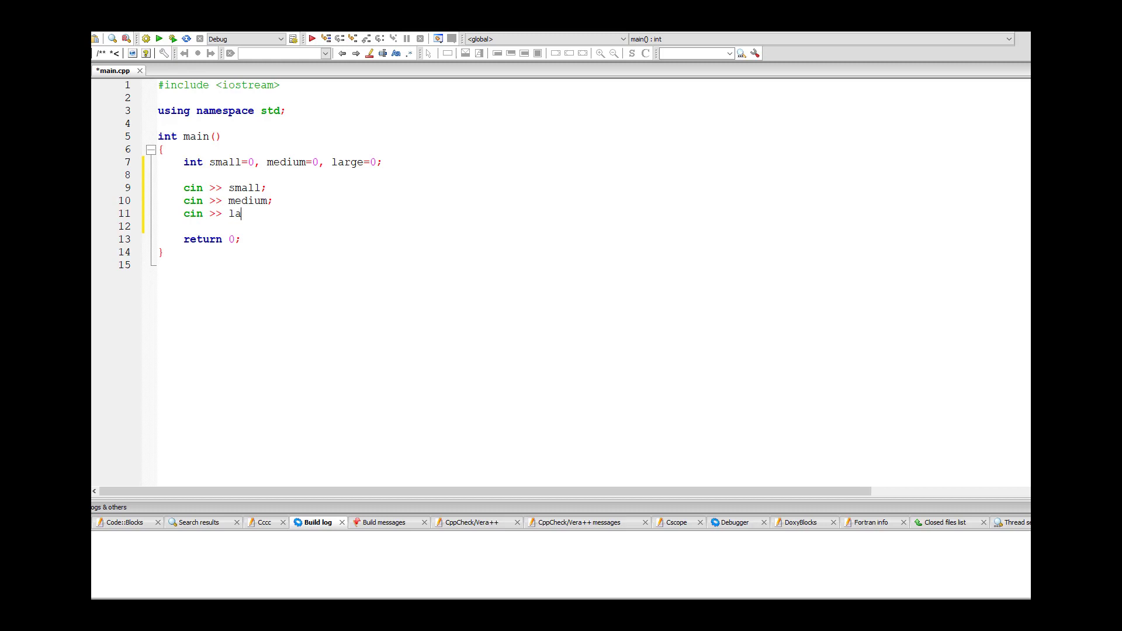
type("rge;")
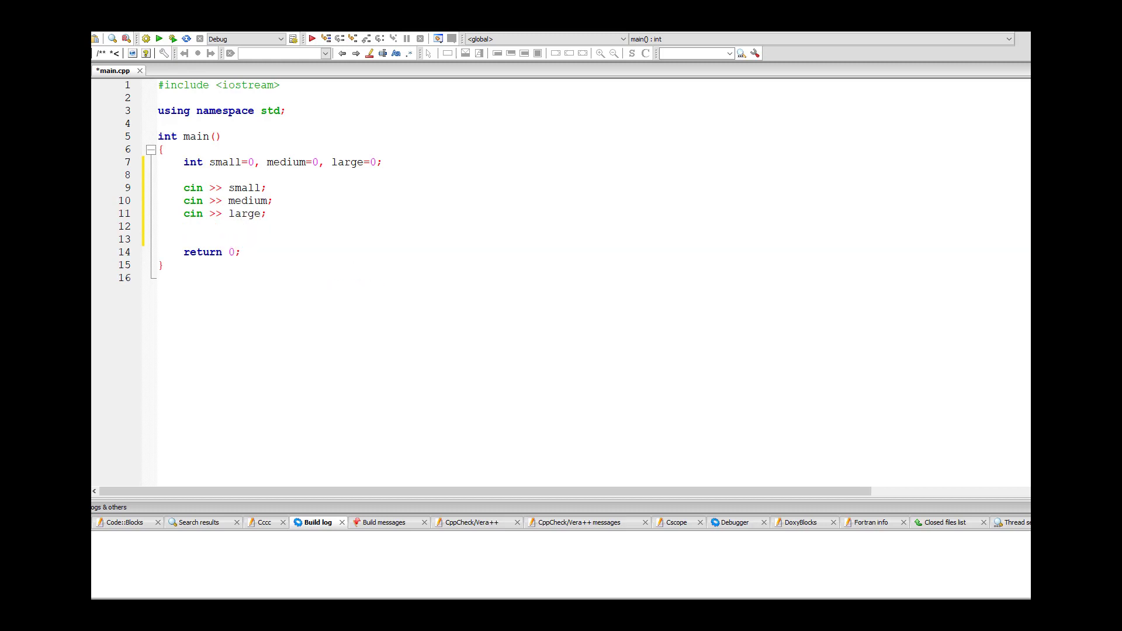
key("enter")
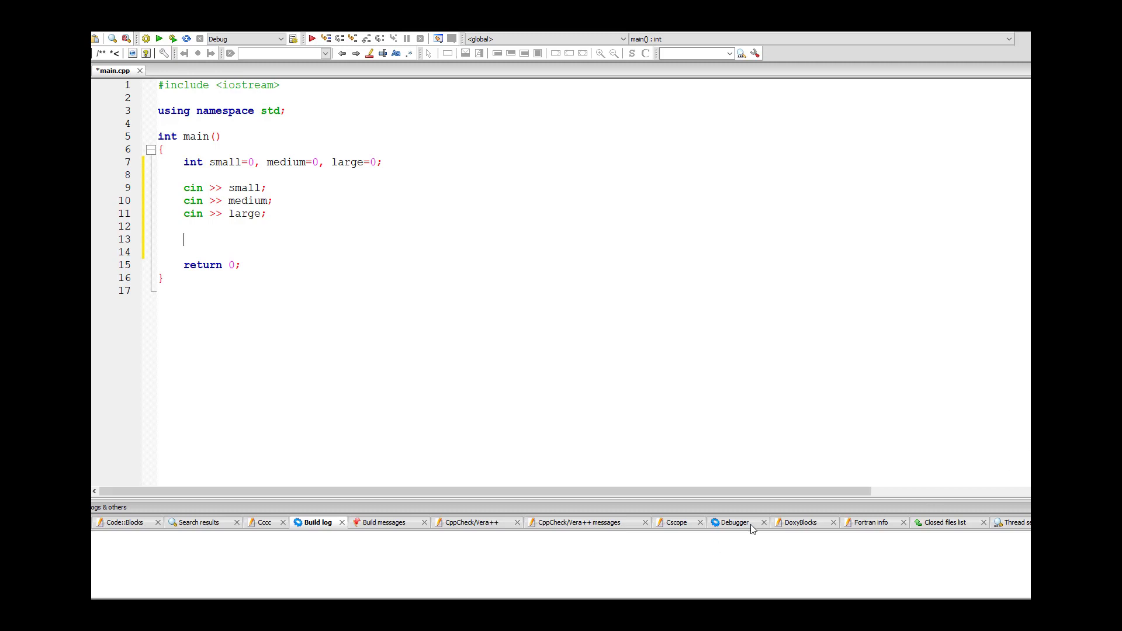
mouse_move(388, 335)
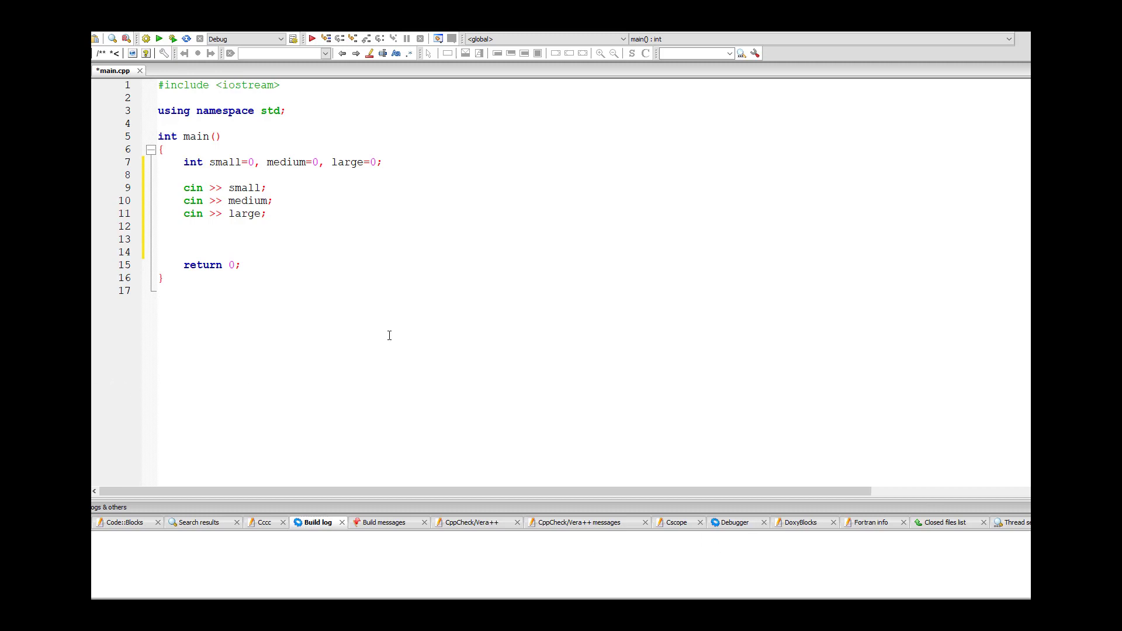
mouse_move(786, 386)
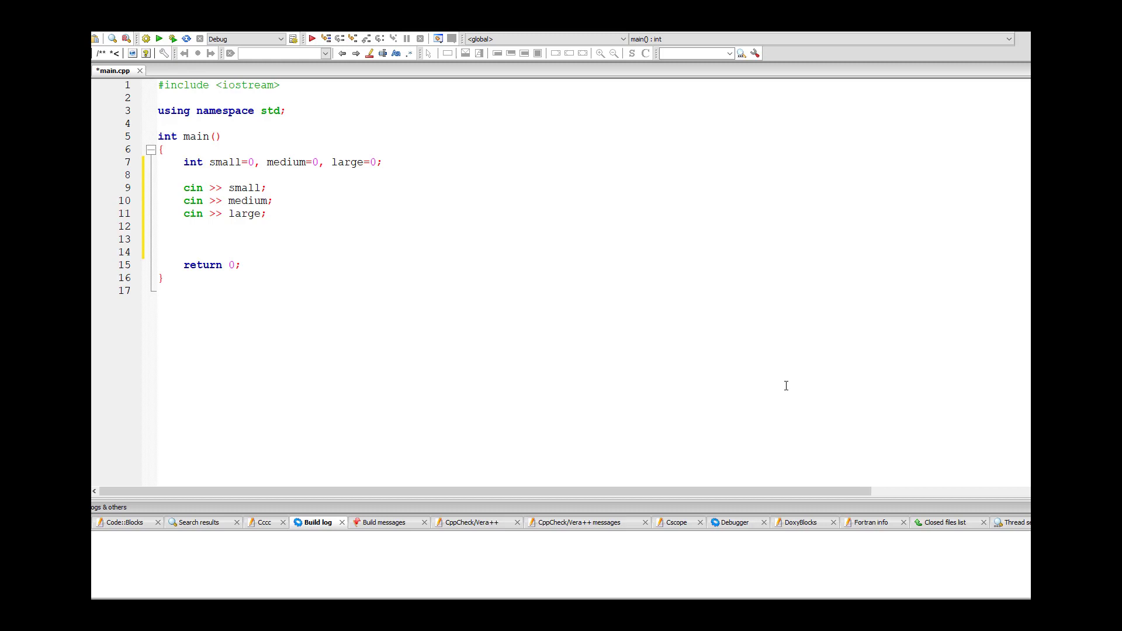
- Write an if whose condition is 1*small + 2*medium + 3*large
type("if (")
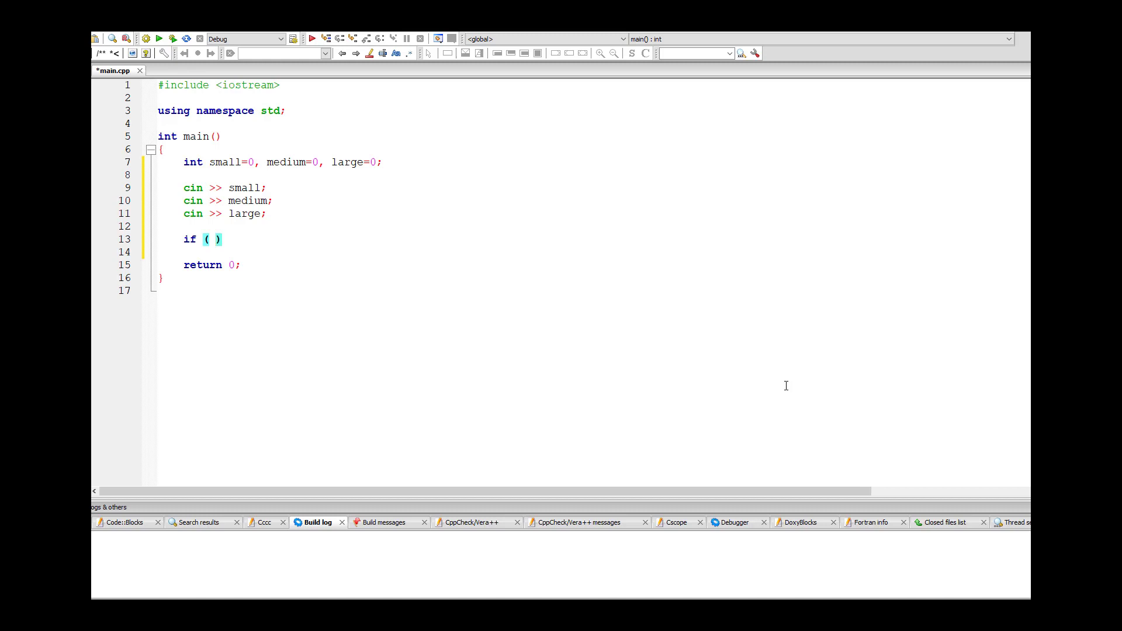
type("1")
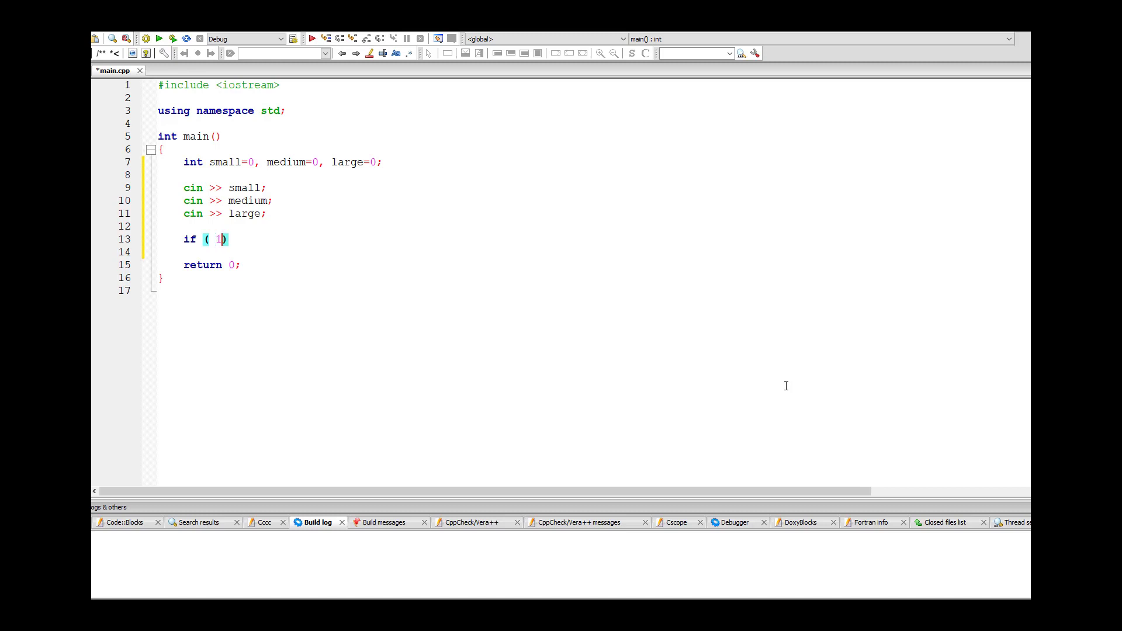
type("*")
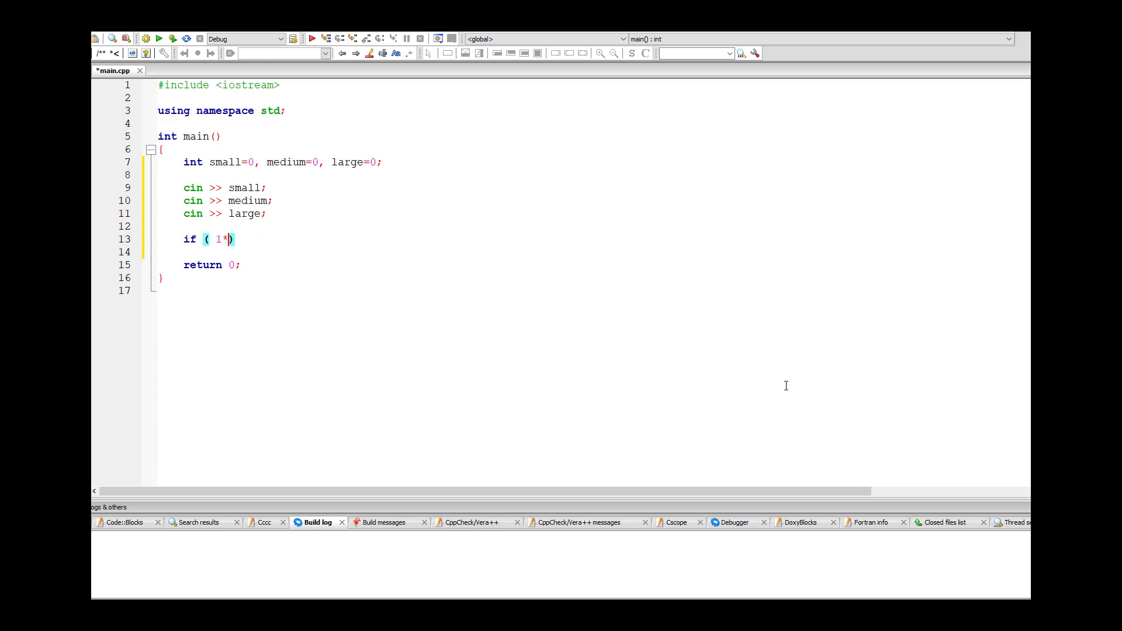
type("small +")
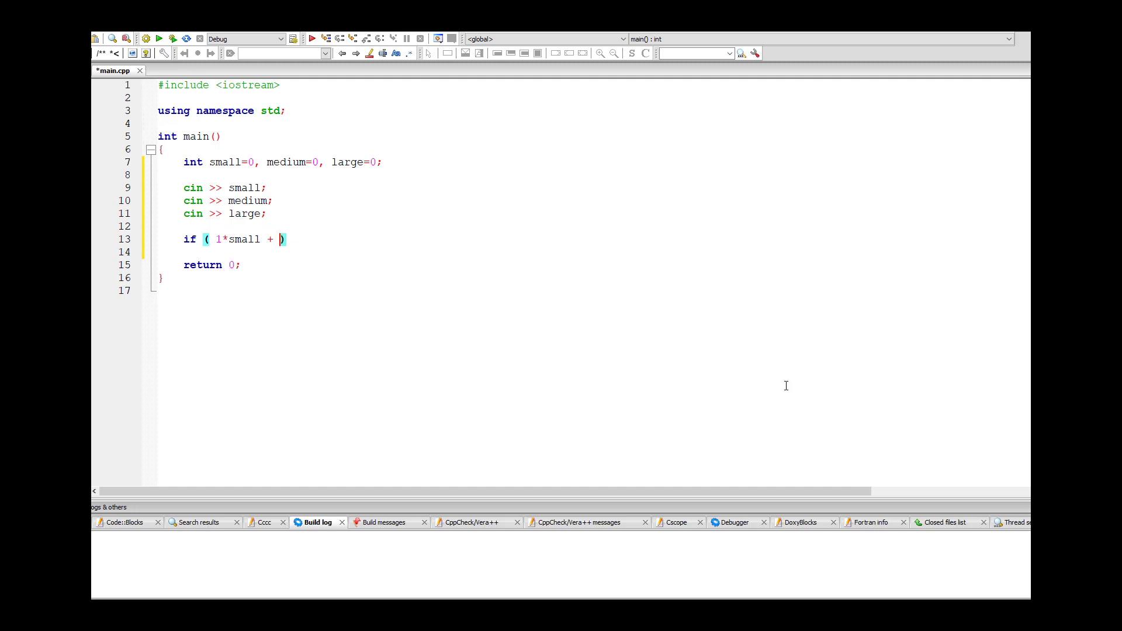
type("2*")
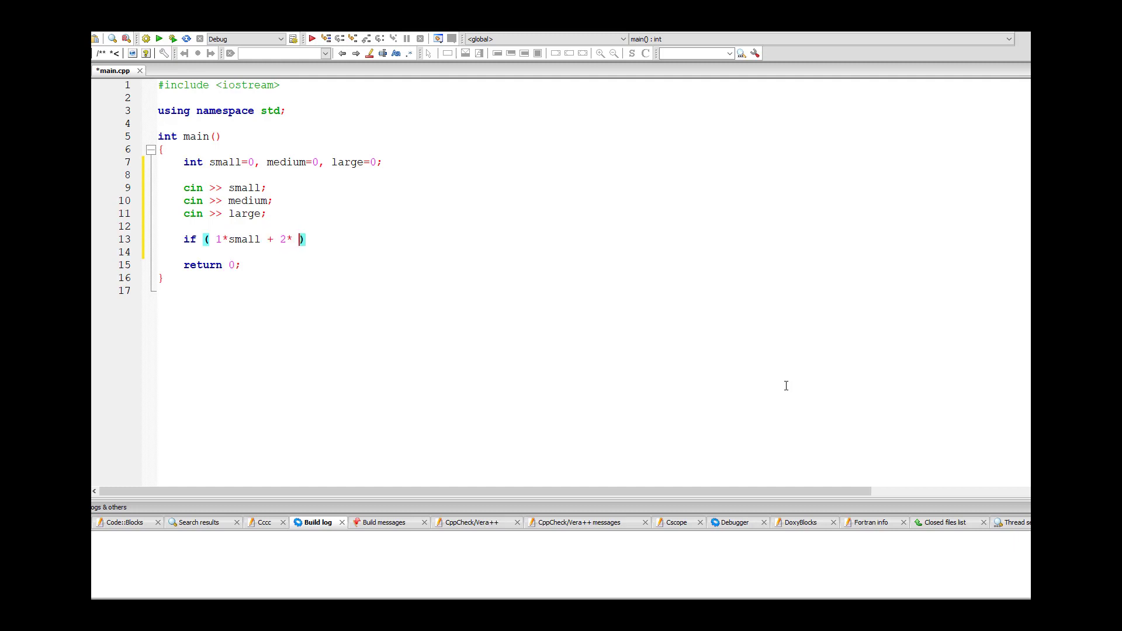
key("Backspace")
type("medium +")
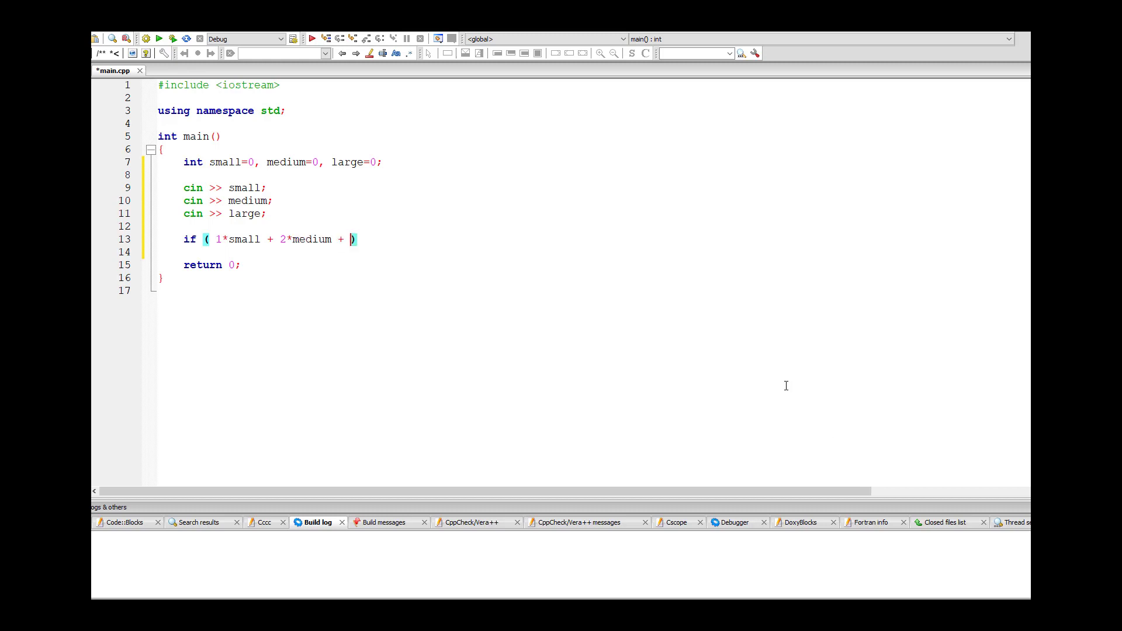
type("3*la")
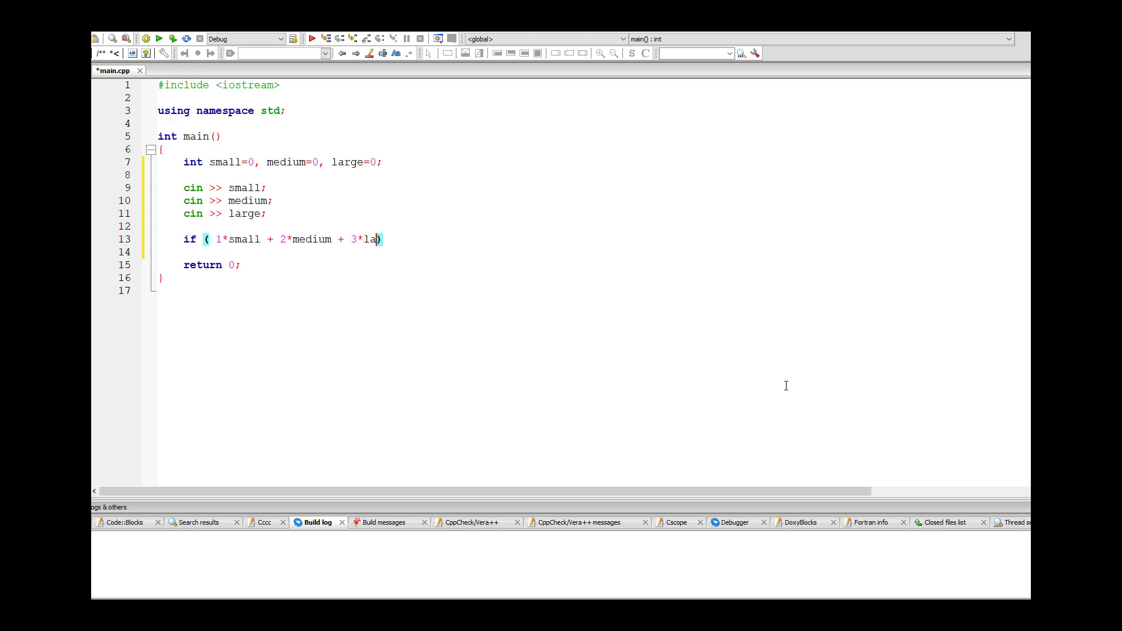
type("rge")
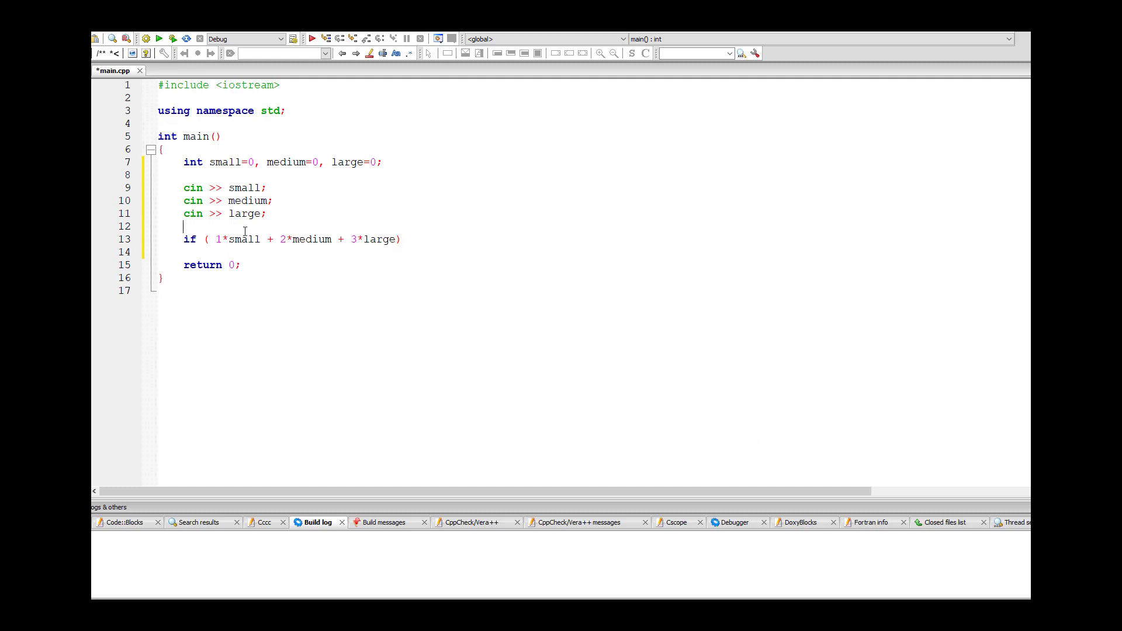
- Add 'int happiness = 1*small + 2*medium + 3*large;' above the if
key("enter")
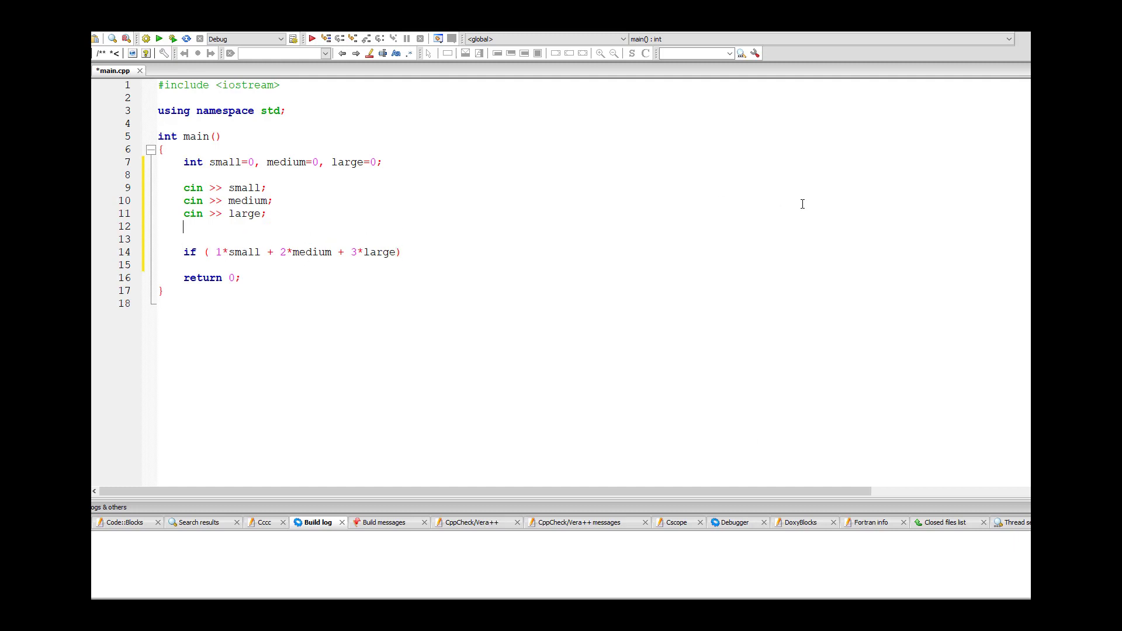
type("int happine")
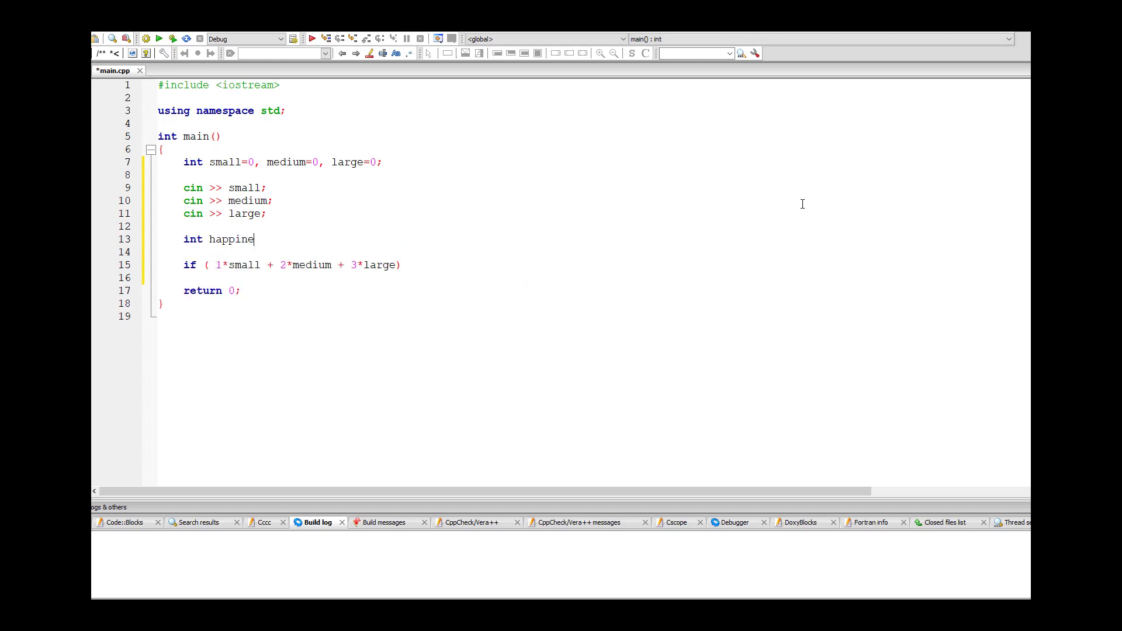
type("ss =")
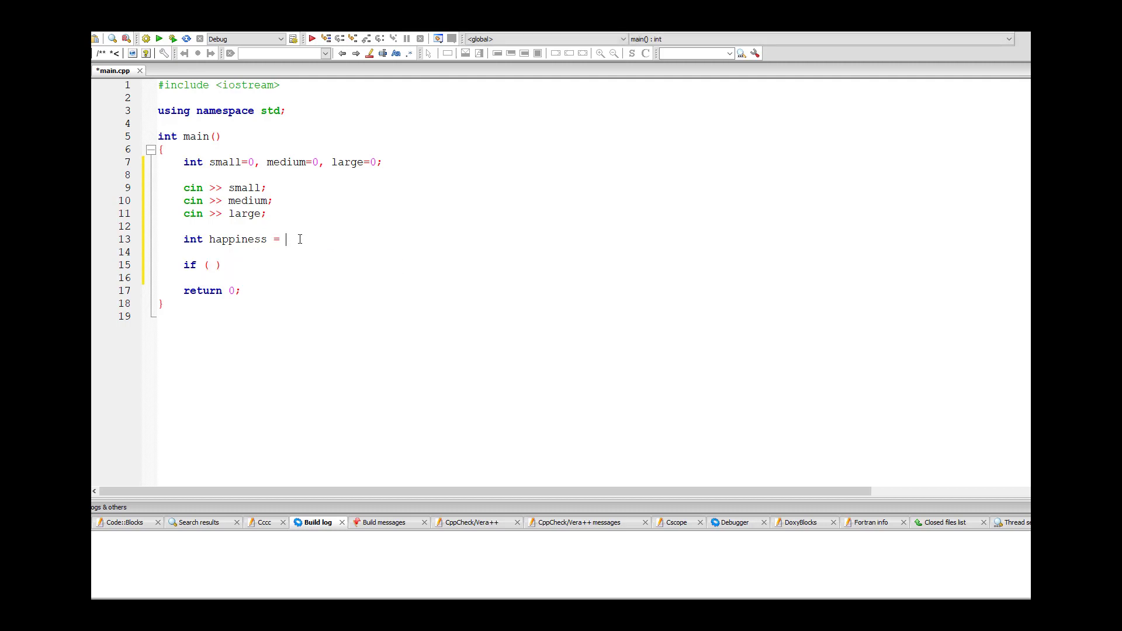
type("1*small + 2*medium + 3*large;")
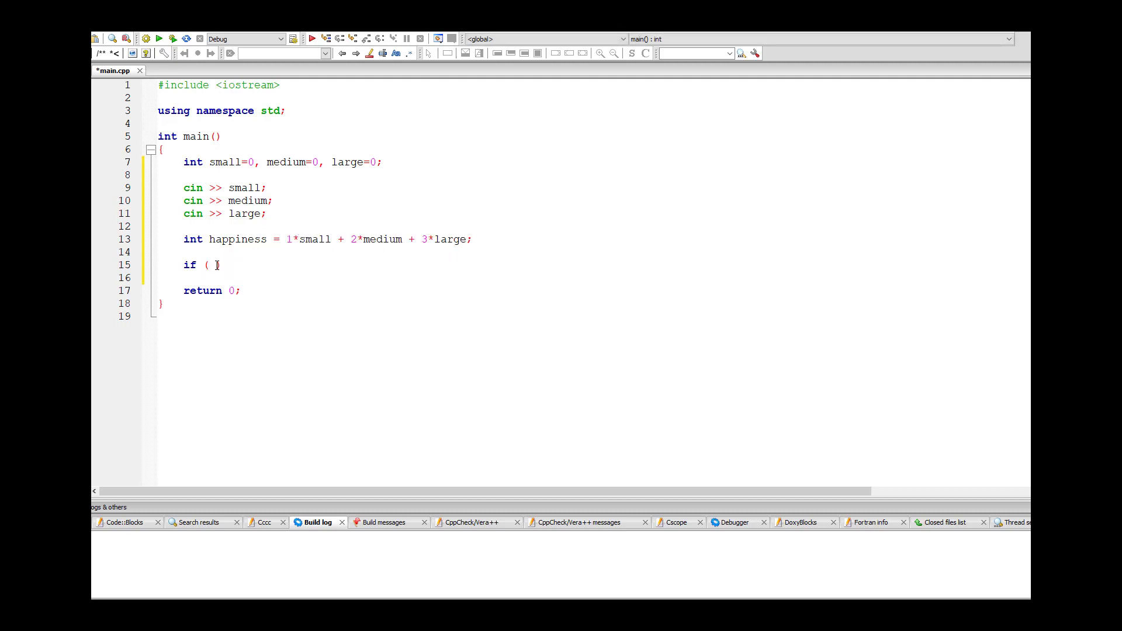
- Change the if condition to happiness >= 10 and start its body
type("happiness )")
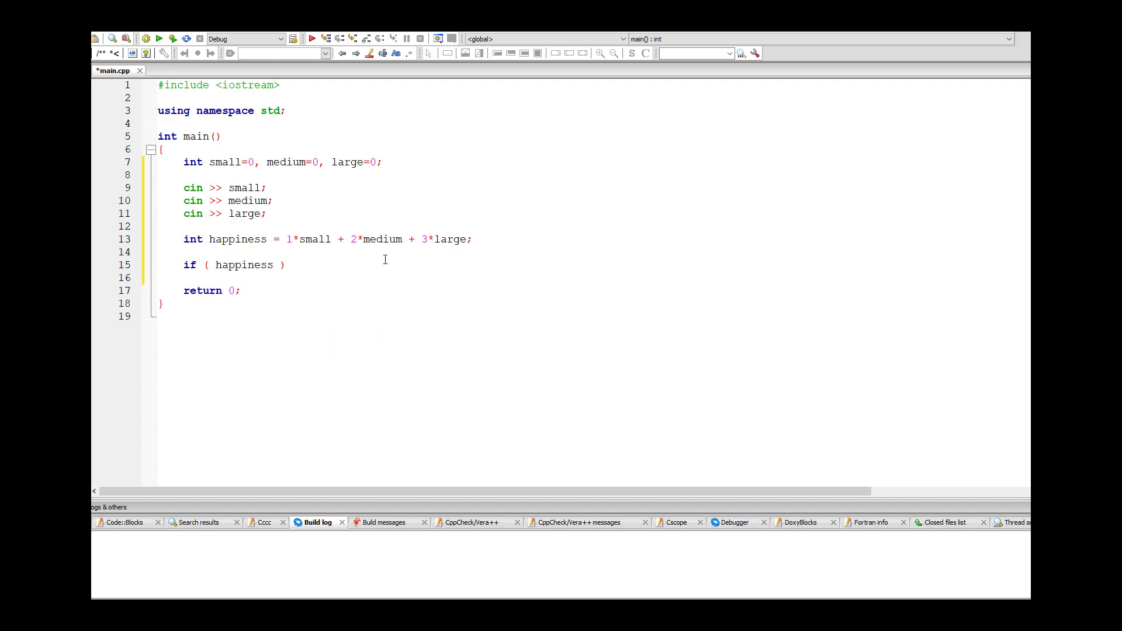
left_click(284, 265)
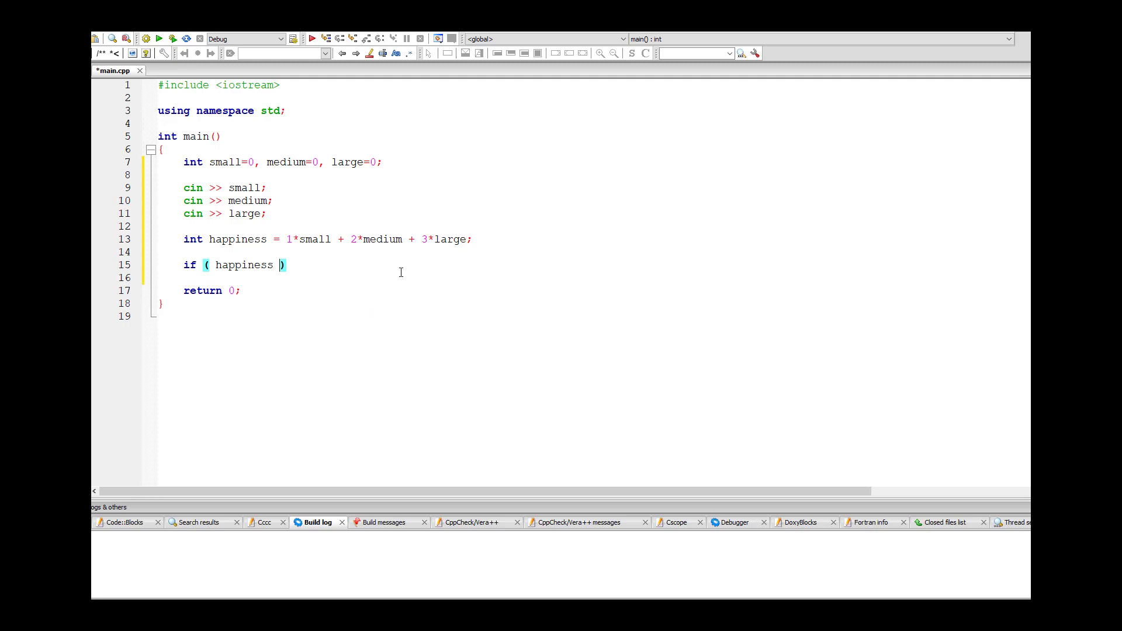
type(">")
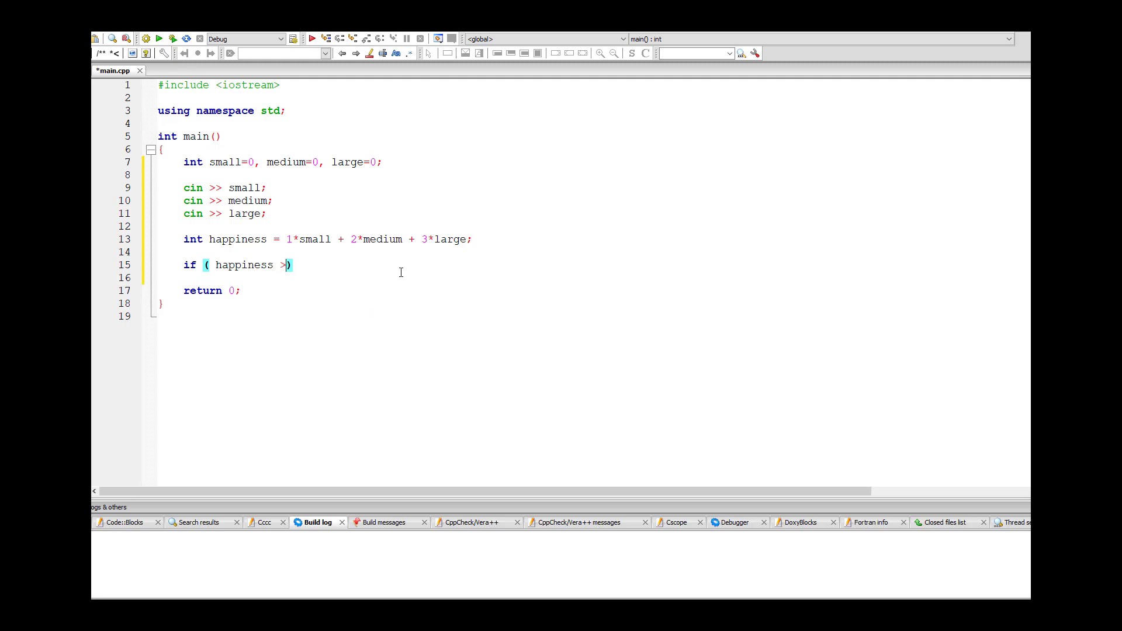
type("= 10")
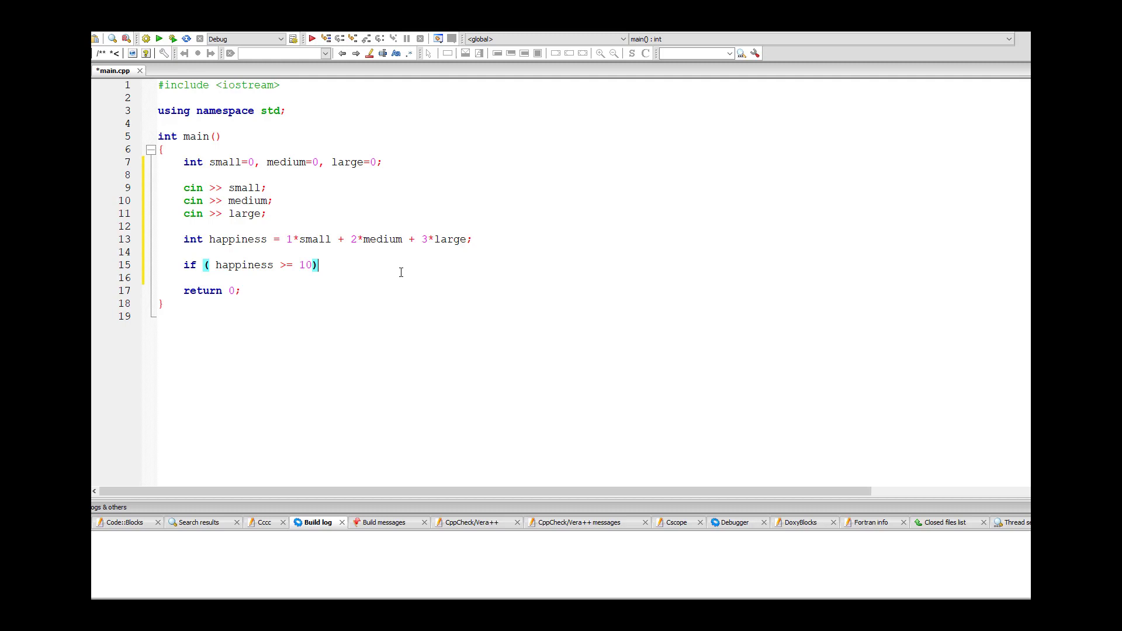
key("enter")
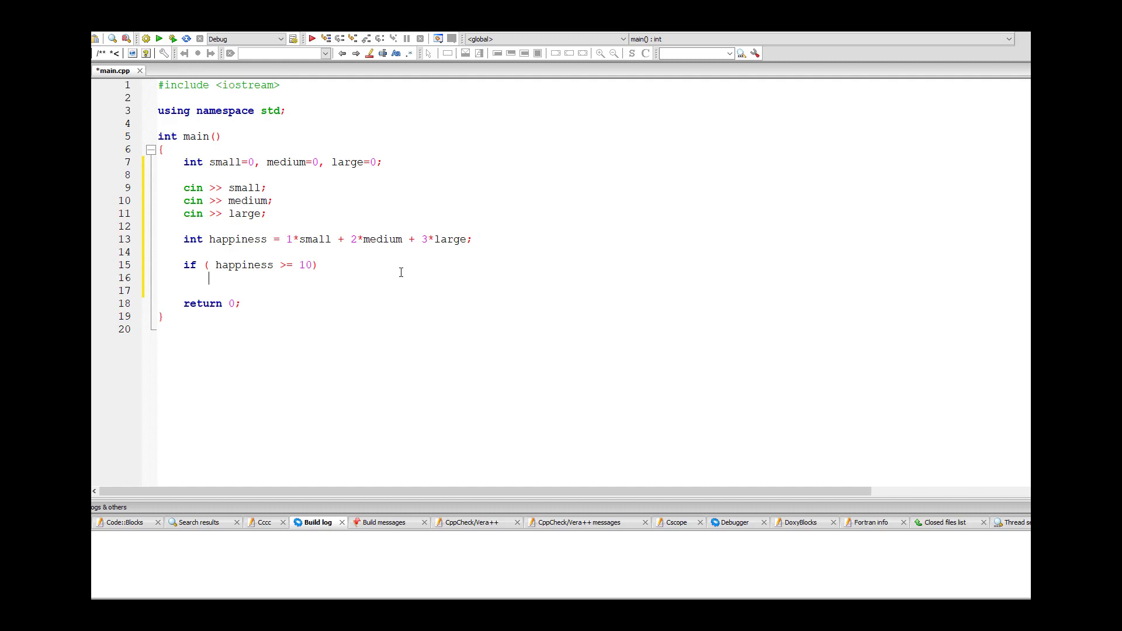
- Print "sad" in the else branch and quote happy in the if branch
type("cout << happy;")
left_click(593, 290)
type("else")
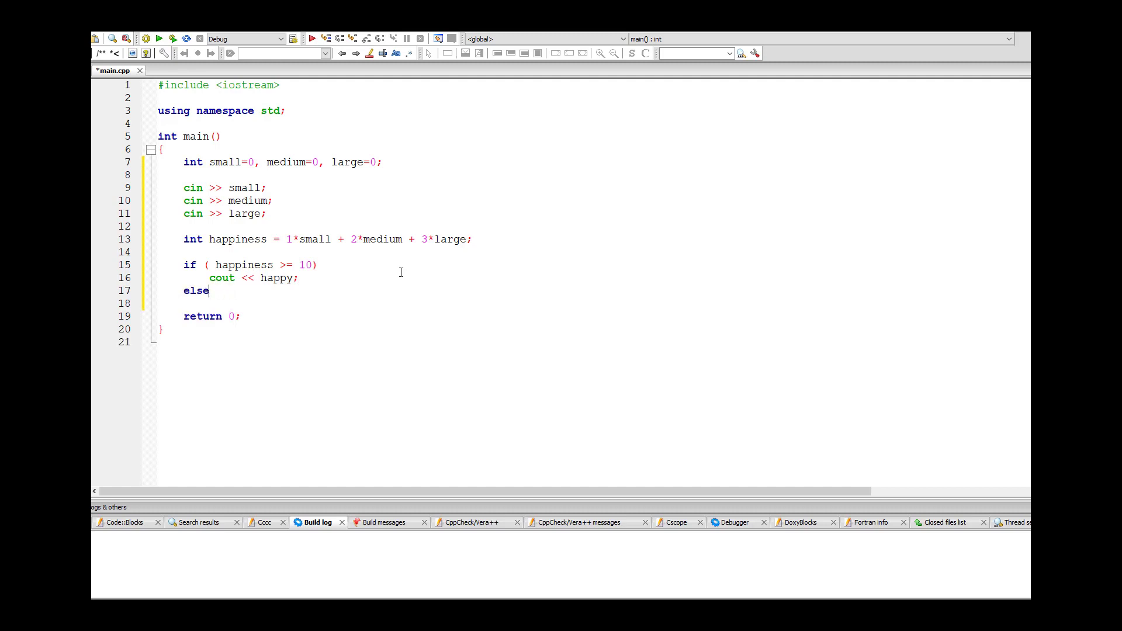
type("cout << \"\"")
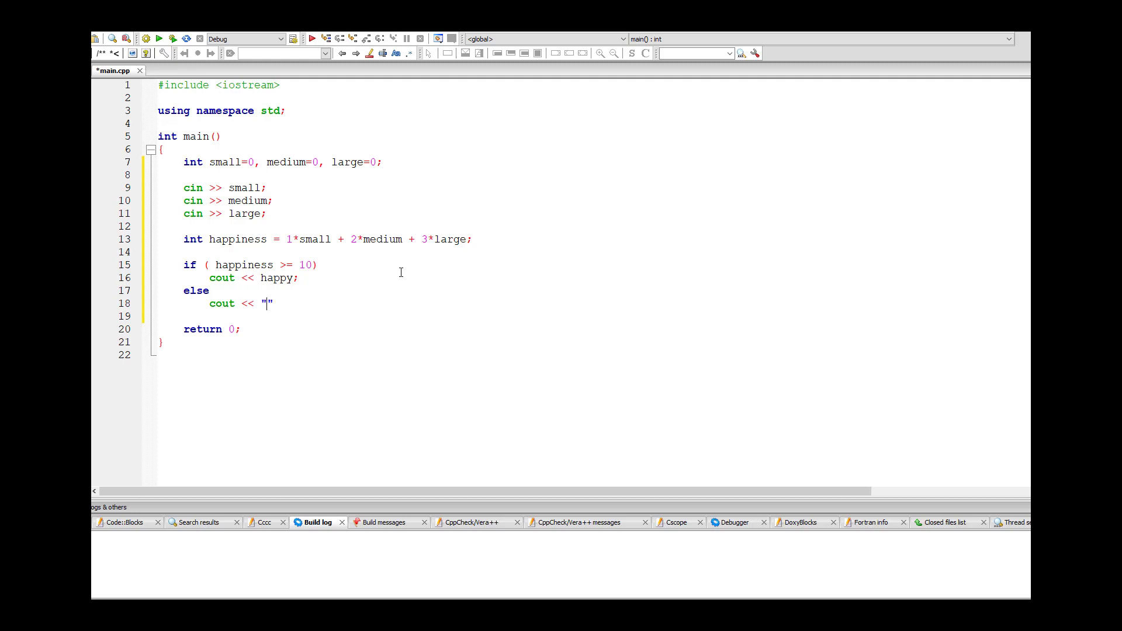
type("sad")
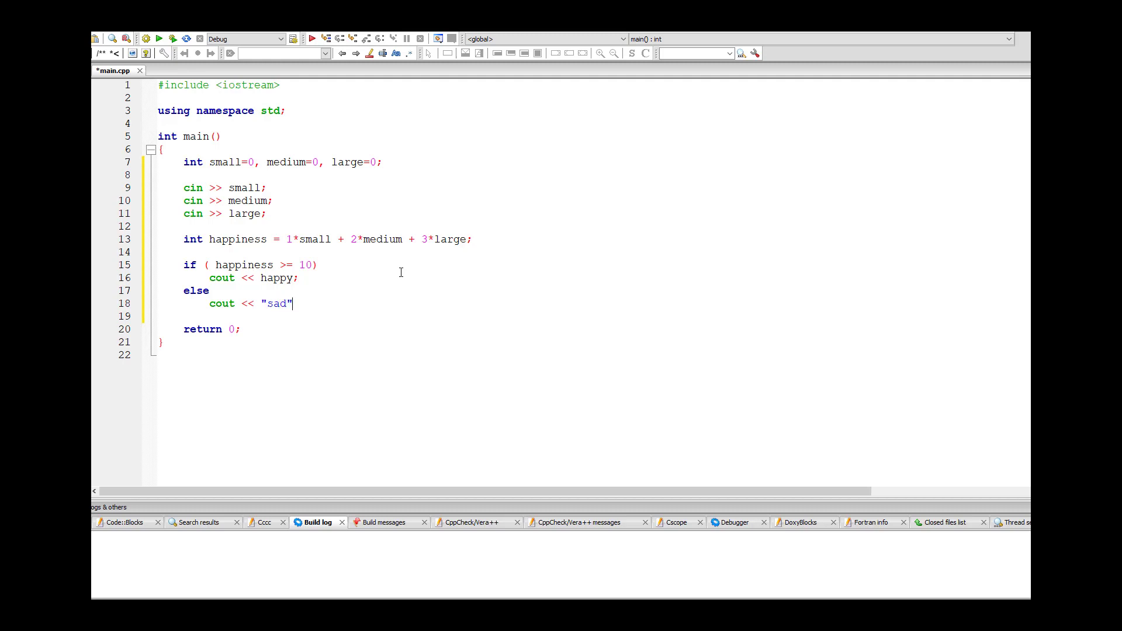
type(";")
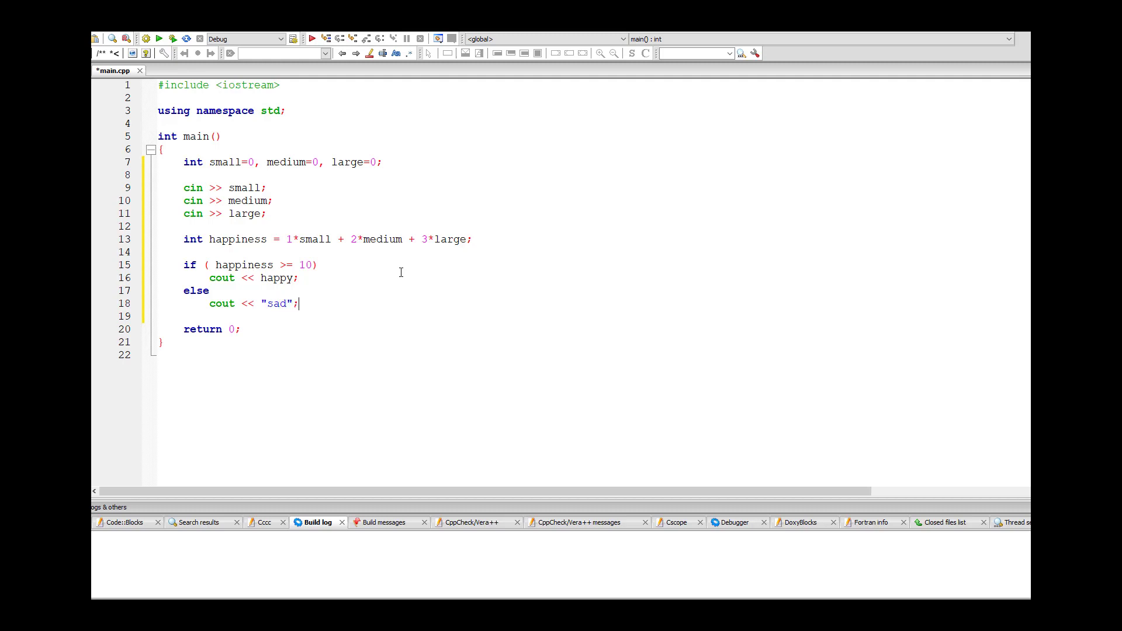
type("\"")
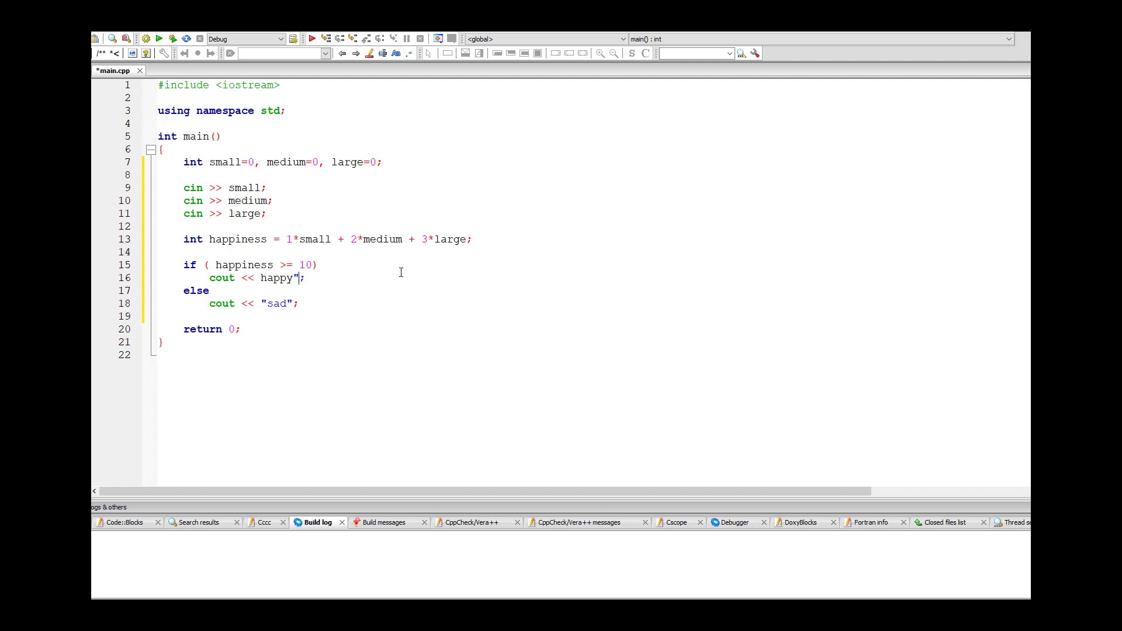
type("\"")
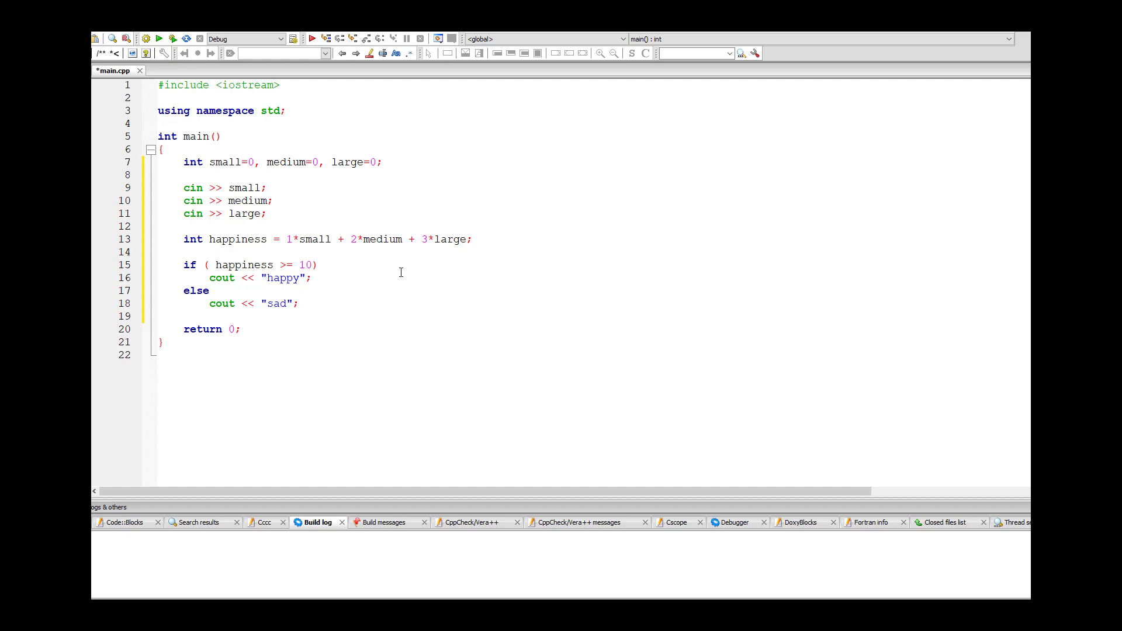
mouse_move(211, 233)
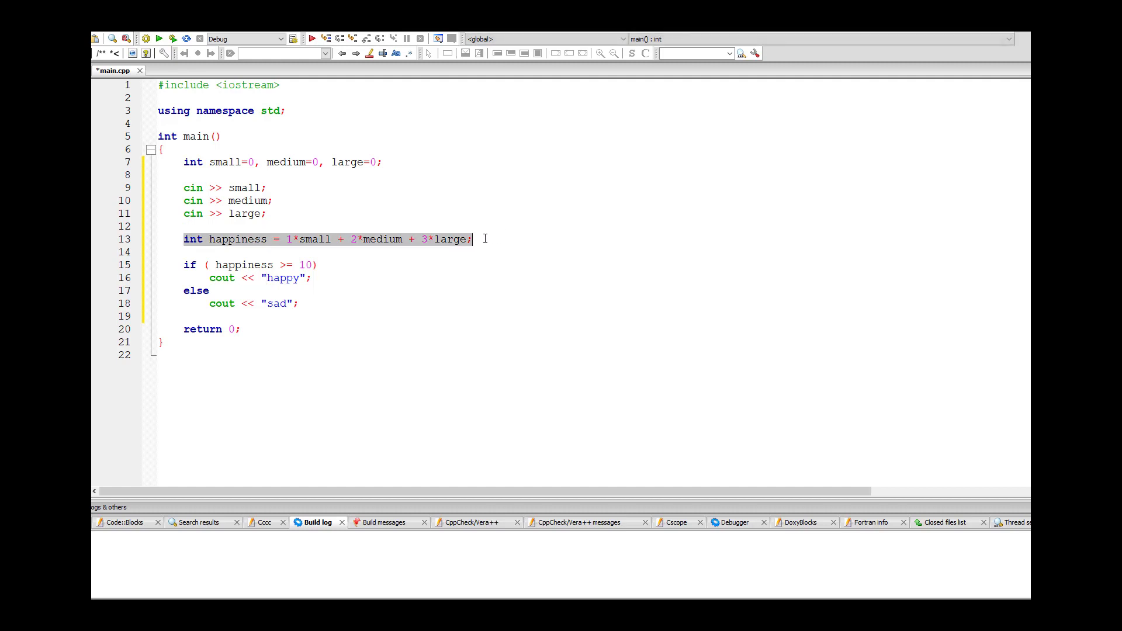
- Delete the happiness line, test the weighted sum >= 10 directly, then build and run
double_click(243, 264)
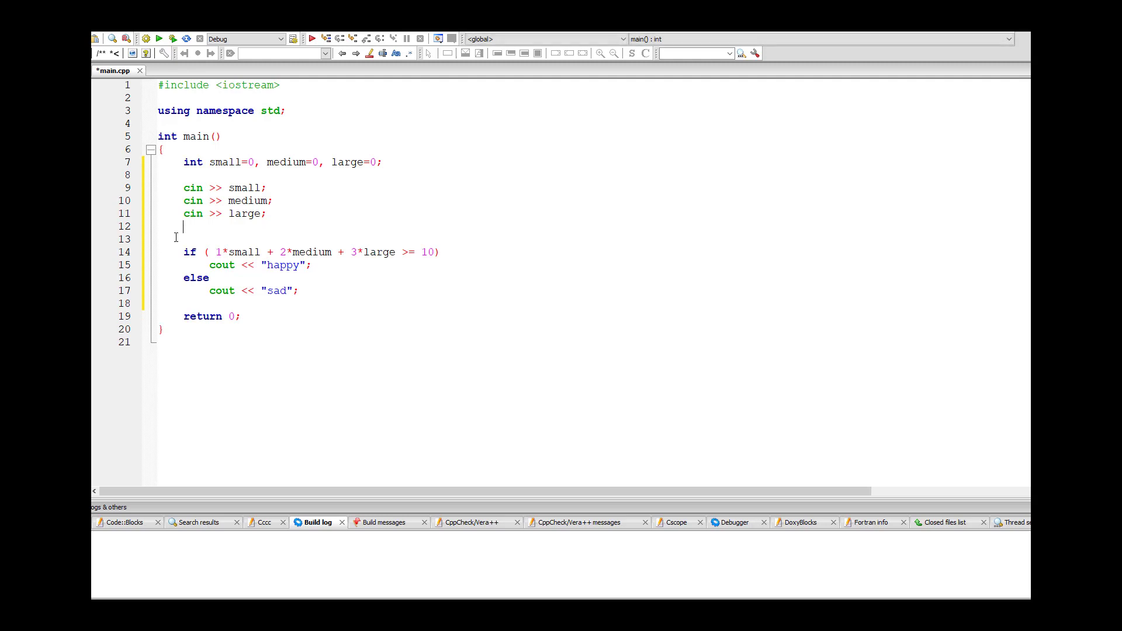
key("Backspace")
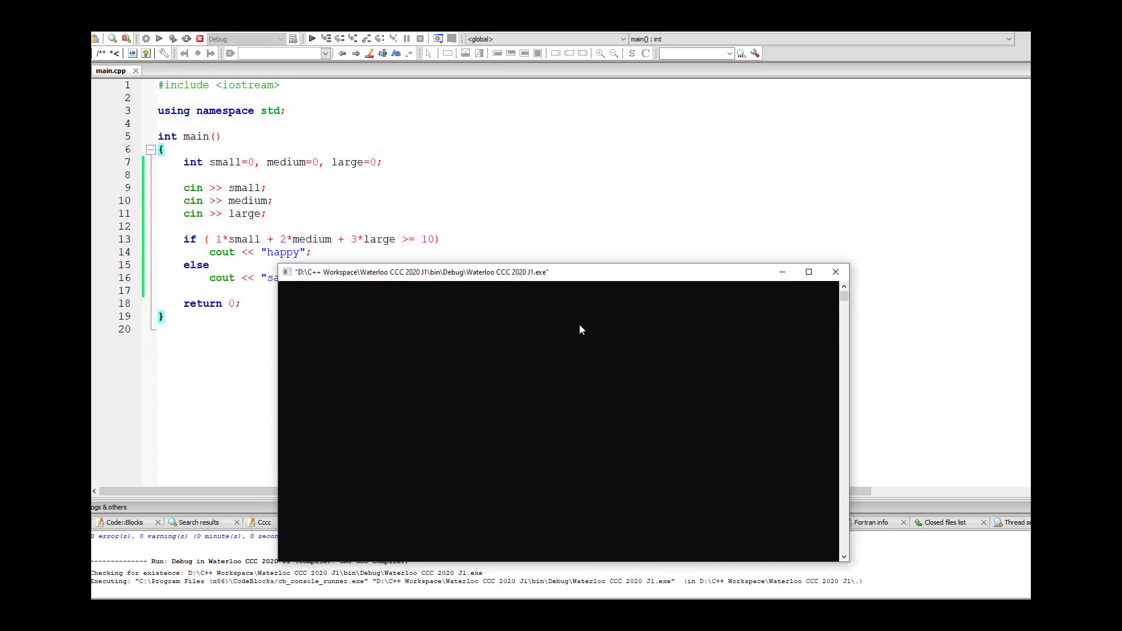
- Enter 5 as test input in the console window
type("5")
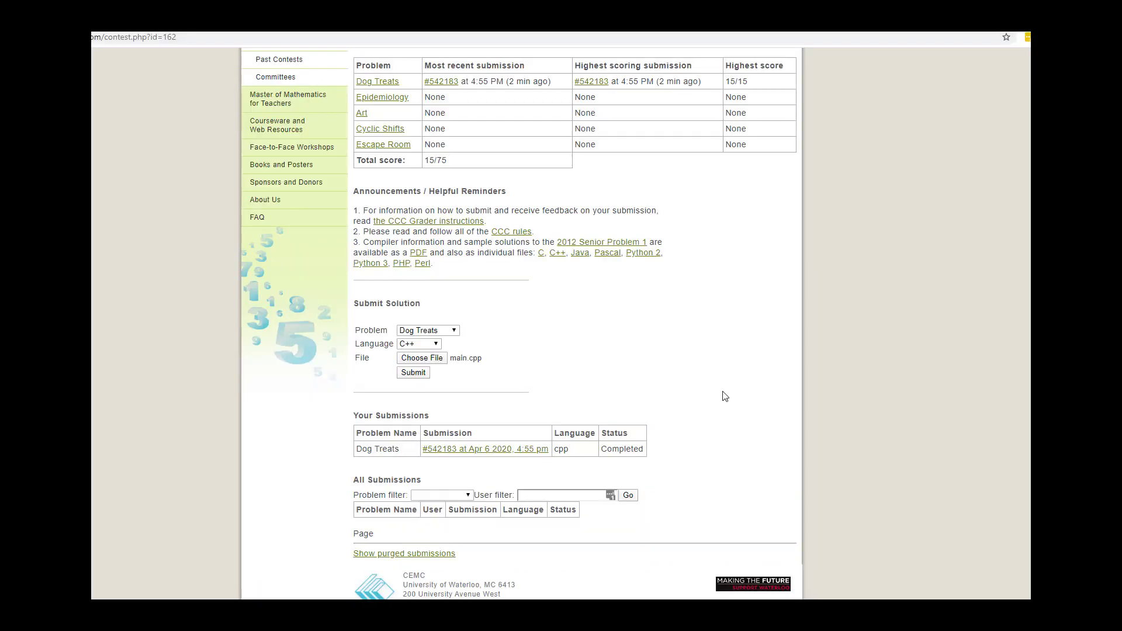
mouse_move(503, 355)
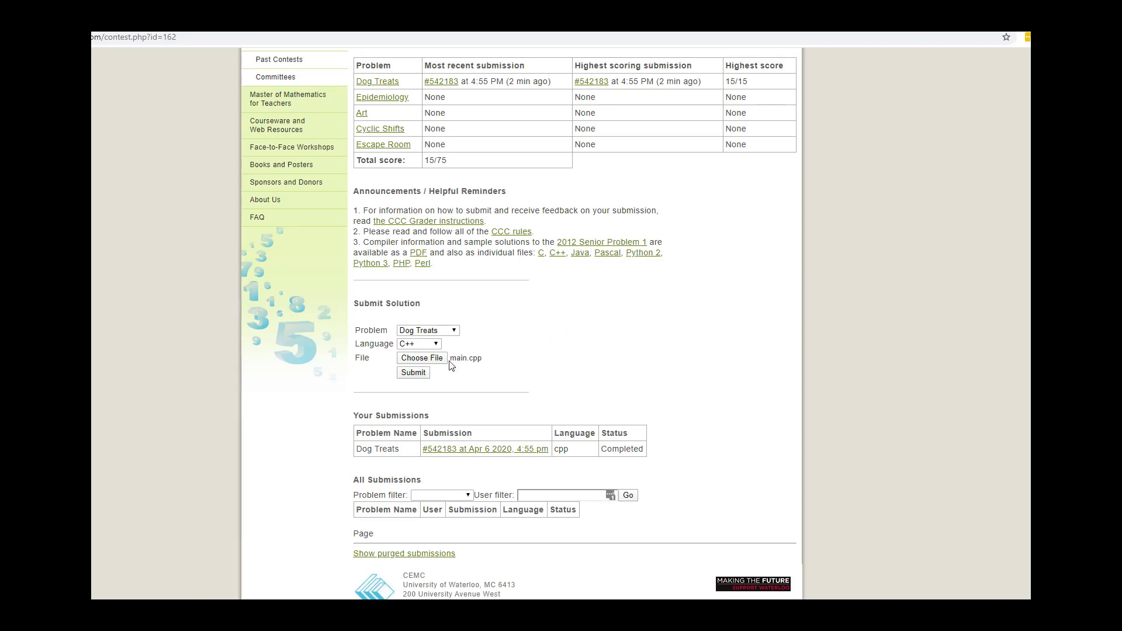
mouse_move(432, 354)
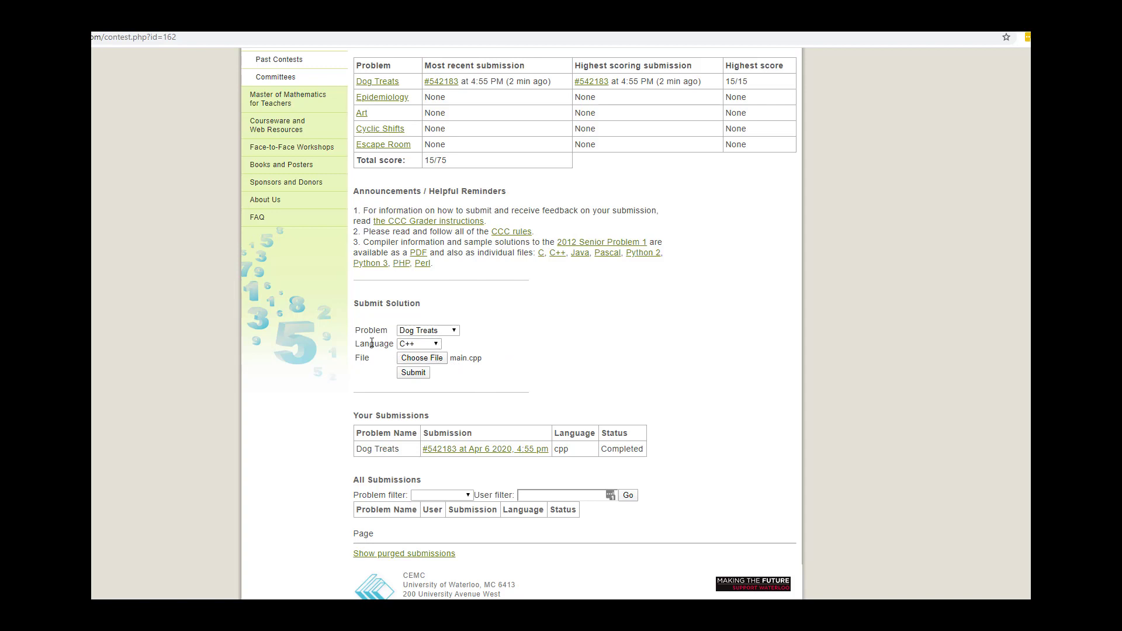
- Submit main.cpp as the C++ solution to Dog Treats
left_click(413, 372)
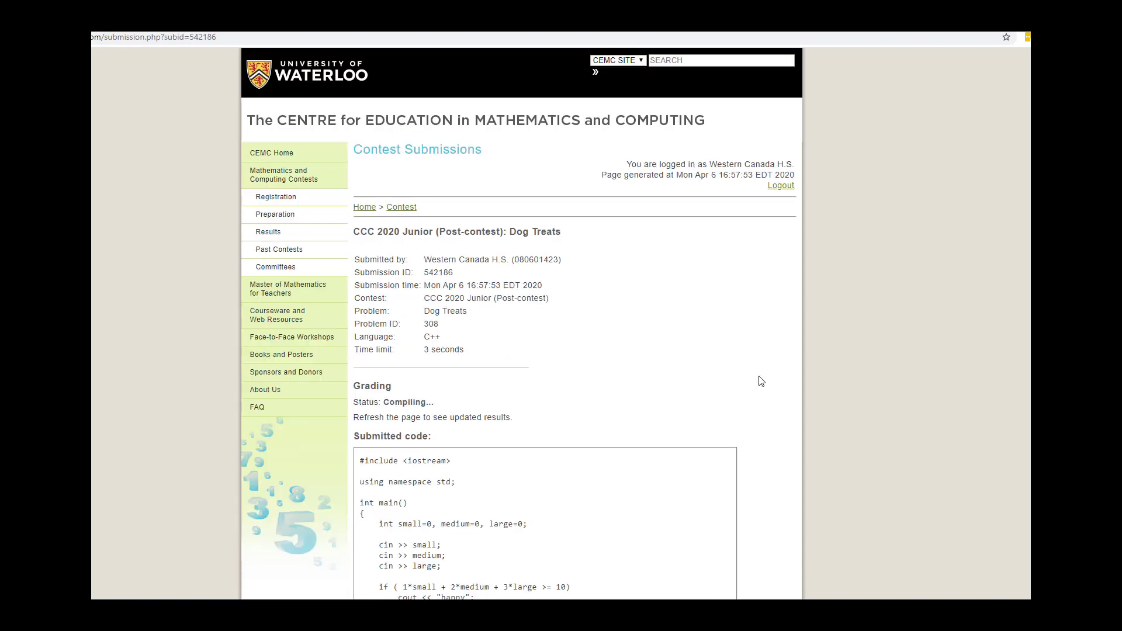
- Scroll the submission page to check the grading status
scroll("down", 3)
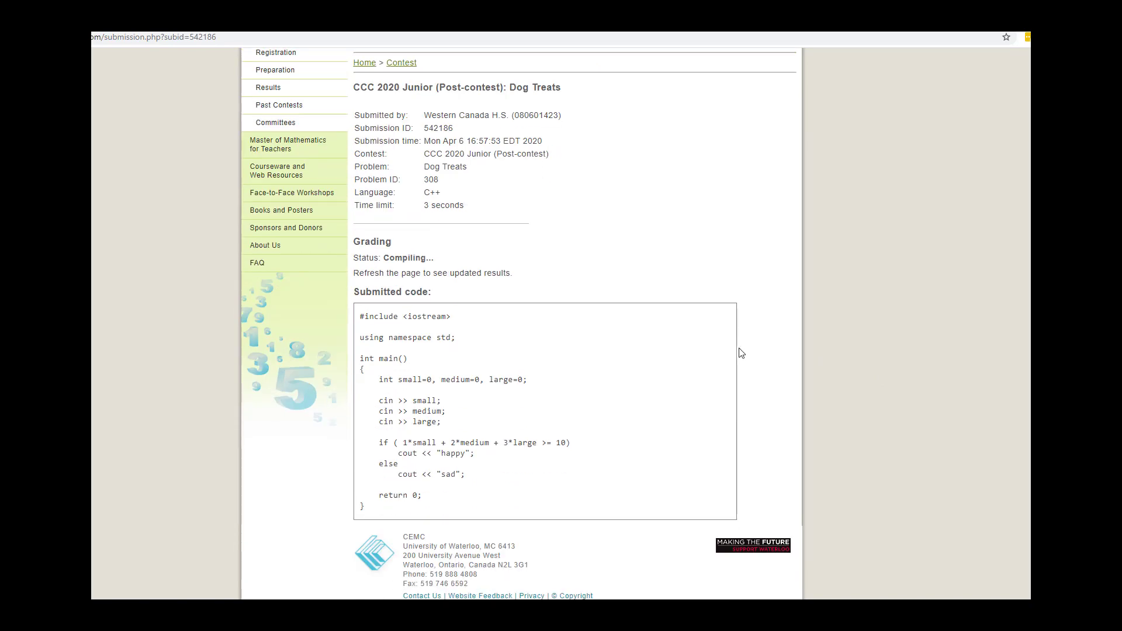
mouse_move(447, 306)
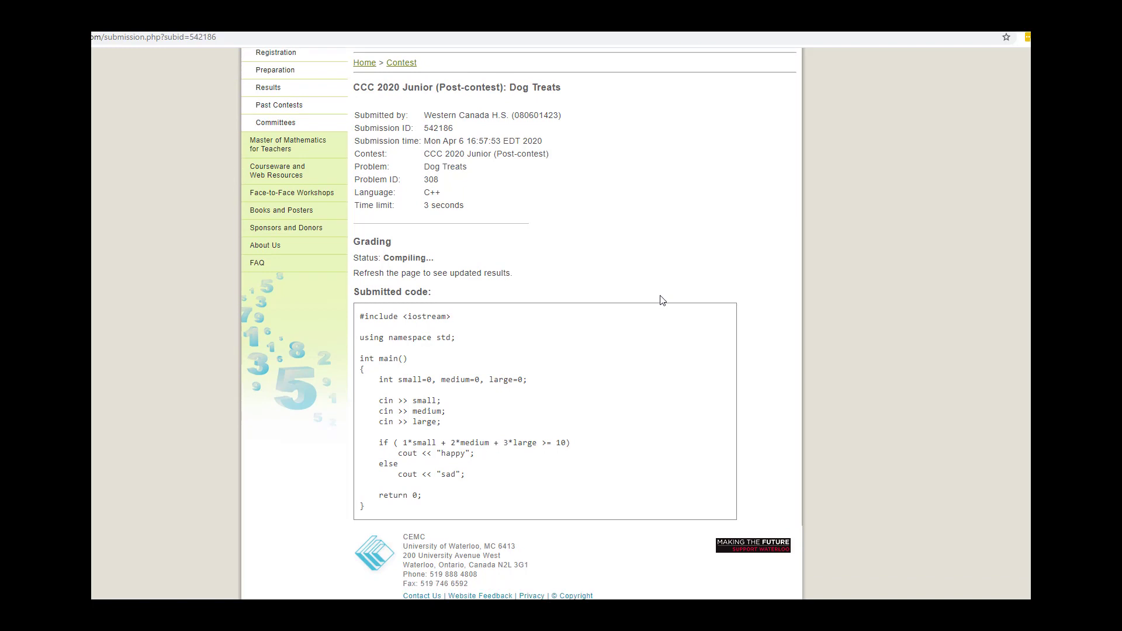
mouse_move(668, 288)
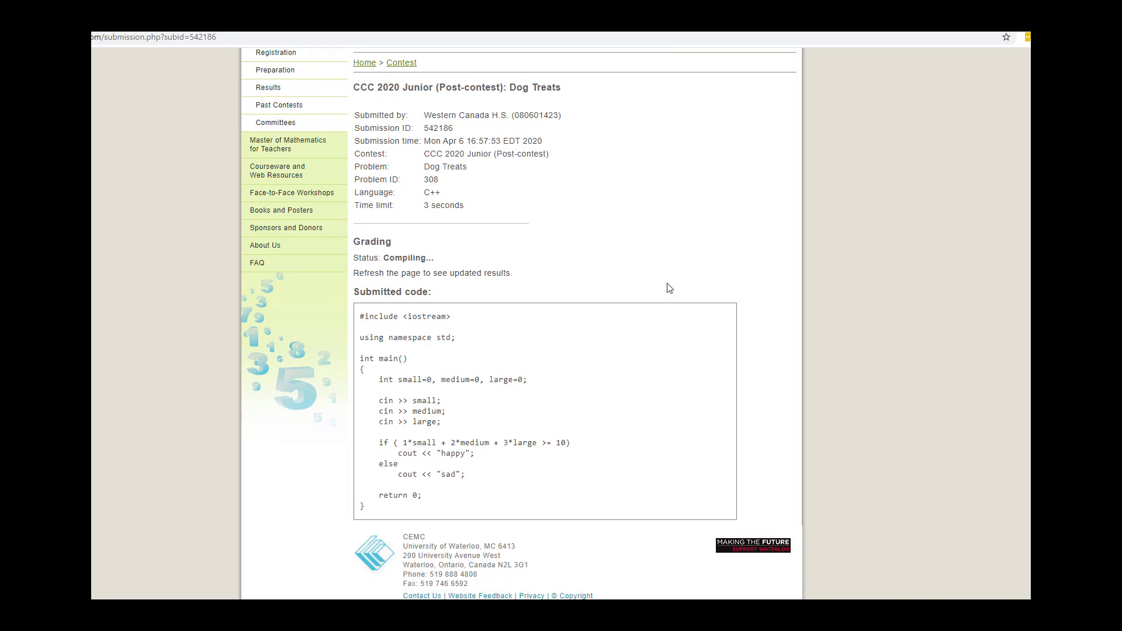
mouse_move(165, 164)
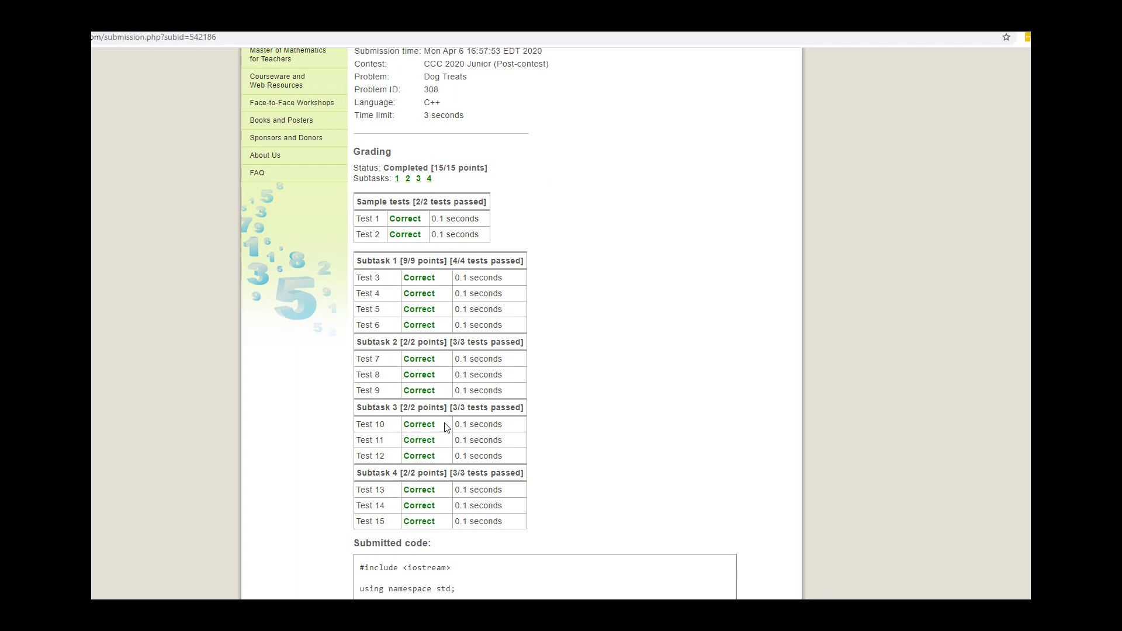
scroll("up", 3)
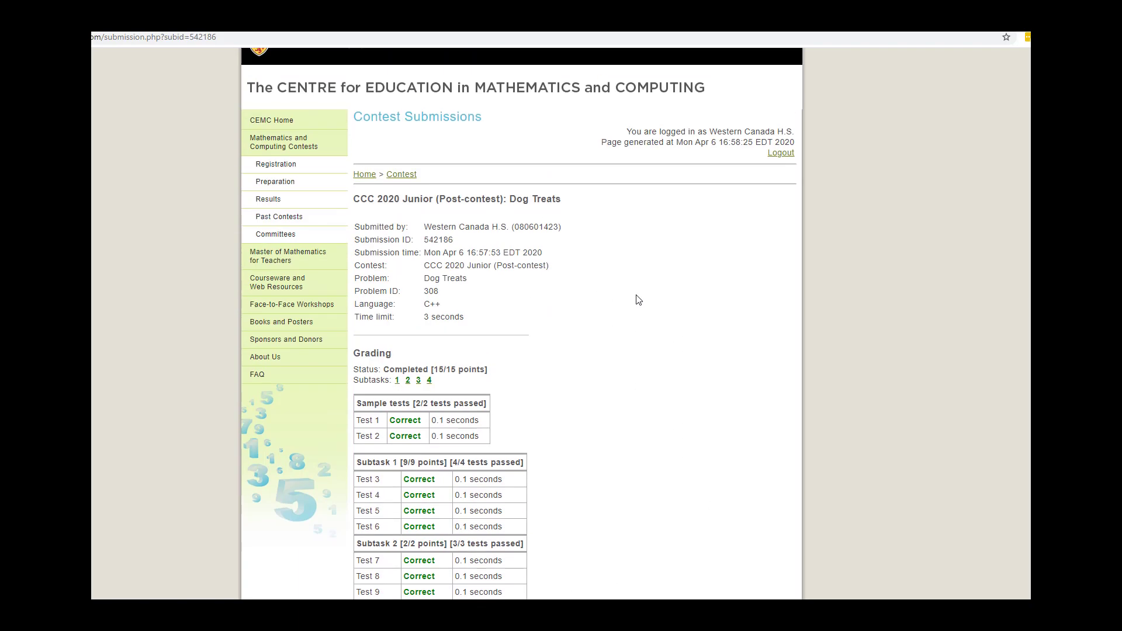
scroll("down", 3)
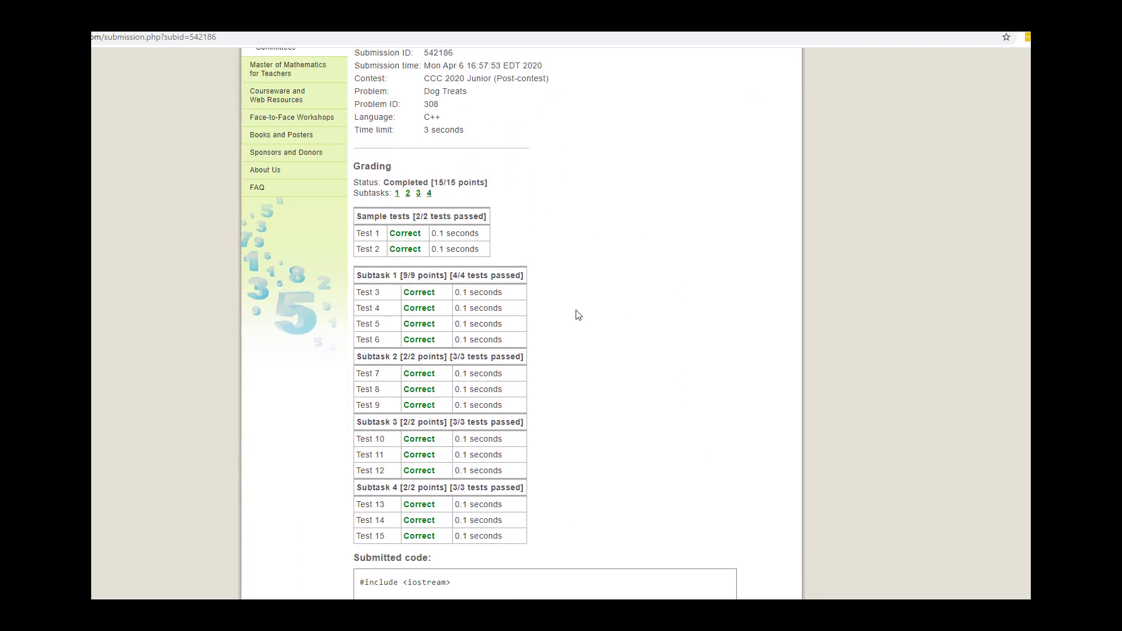
scroll("down", 3)
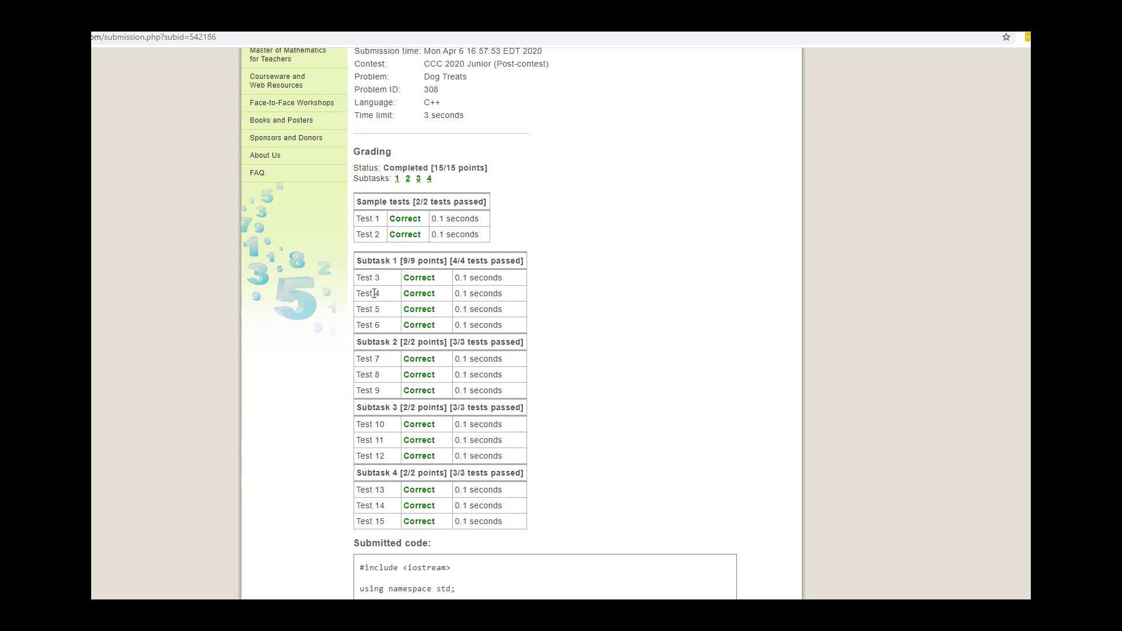
mouse_move(553, 387)
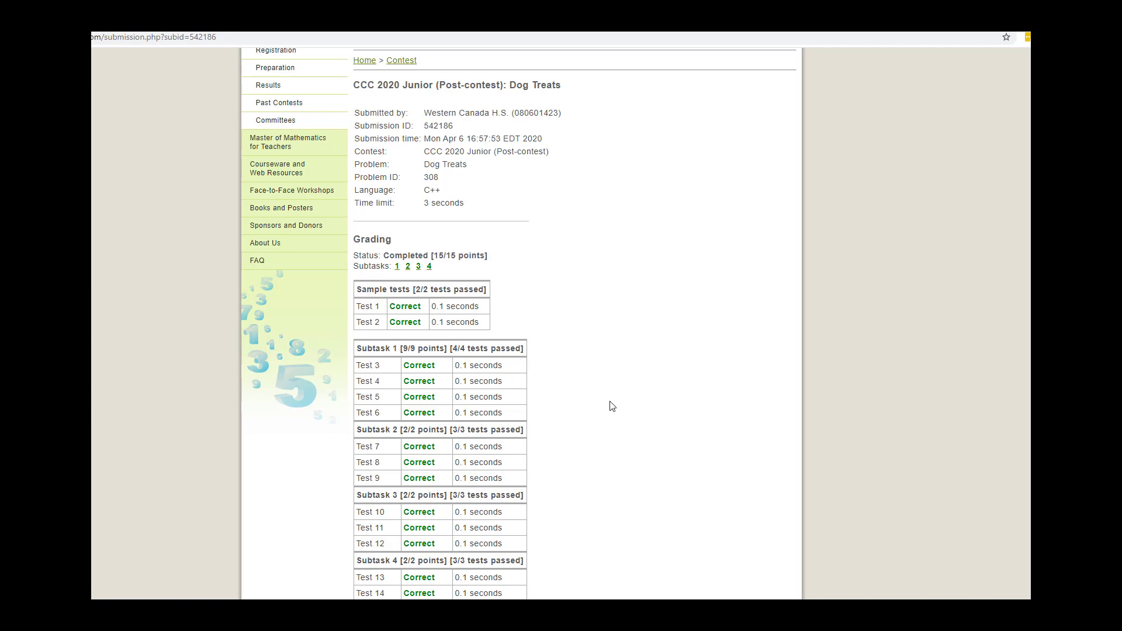
mouse_move(609, 407)
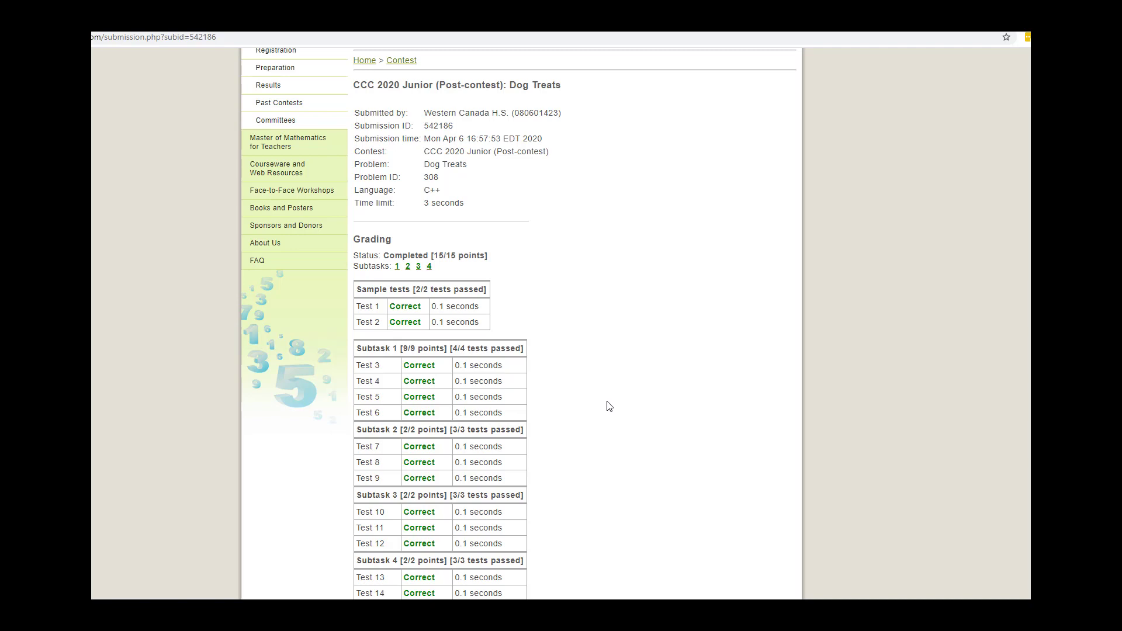
mouse_move(608, 401)
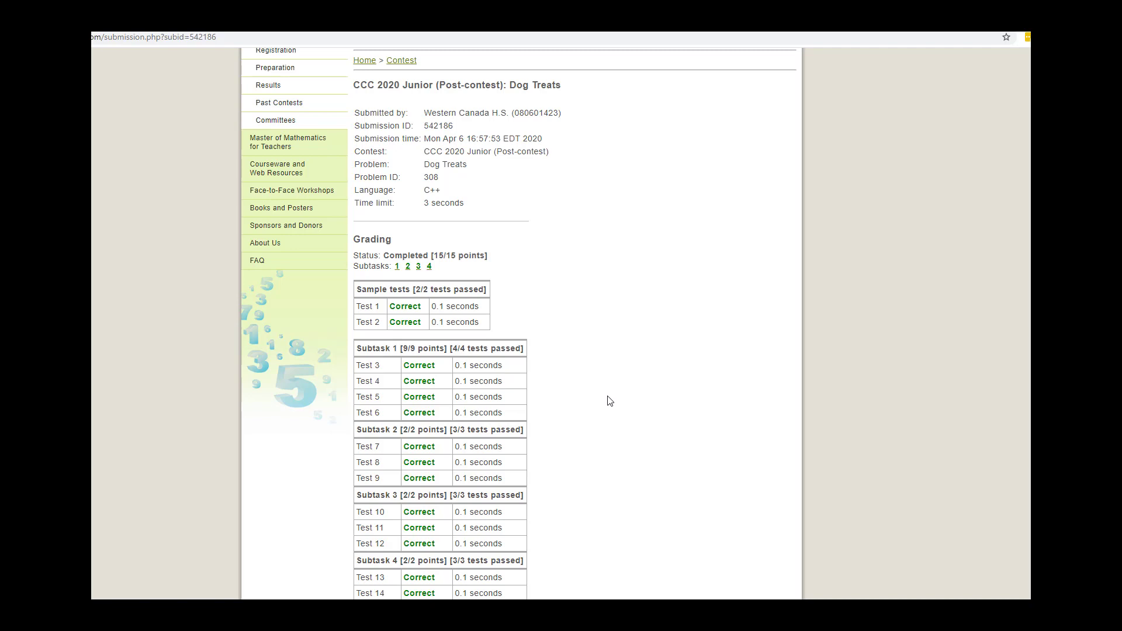